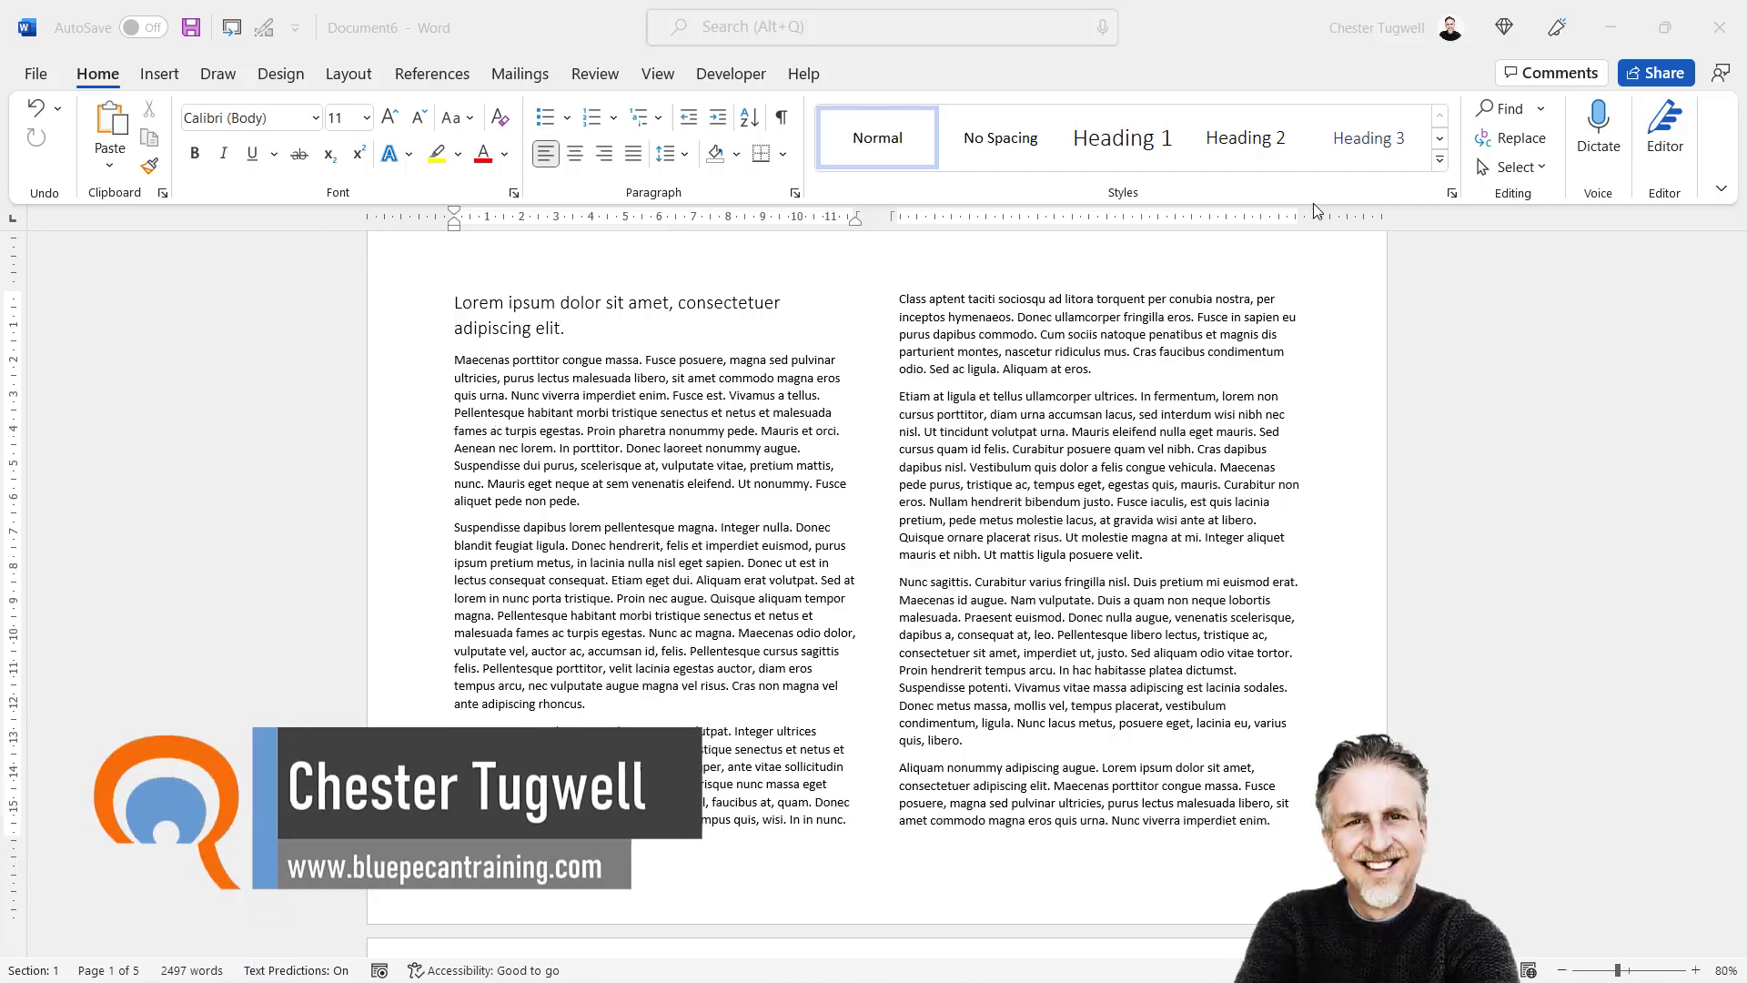
mouse_move(933, 599)
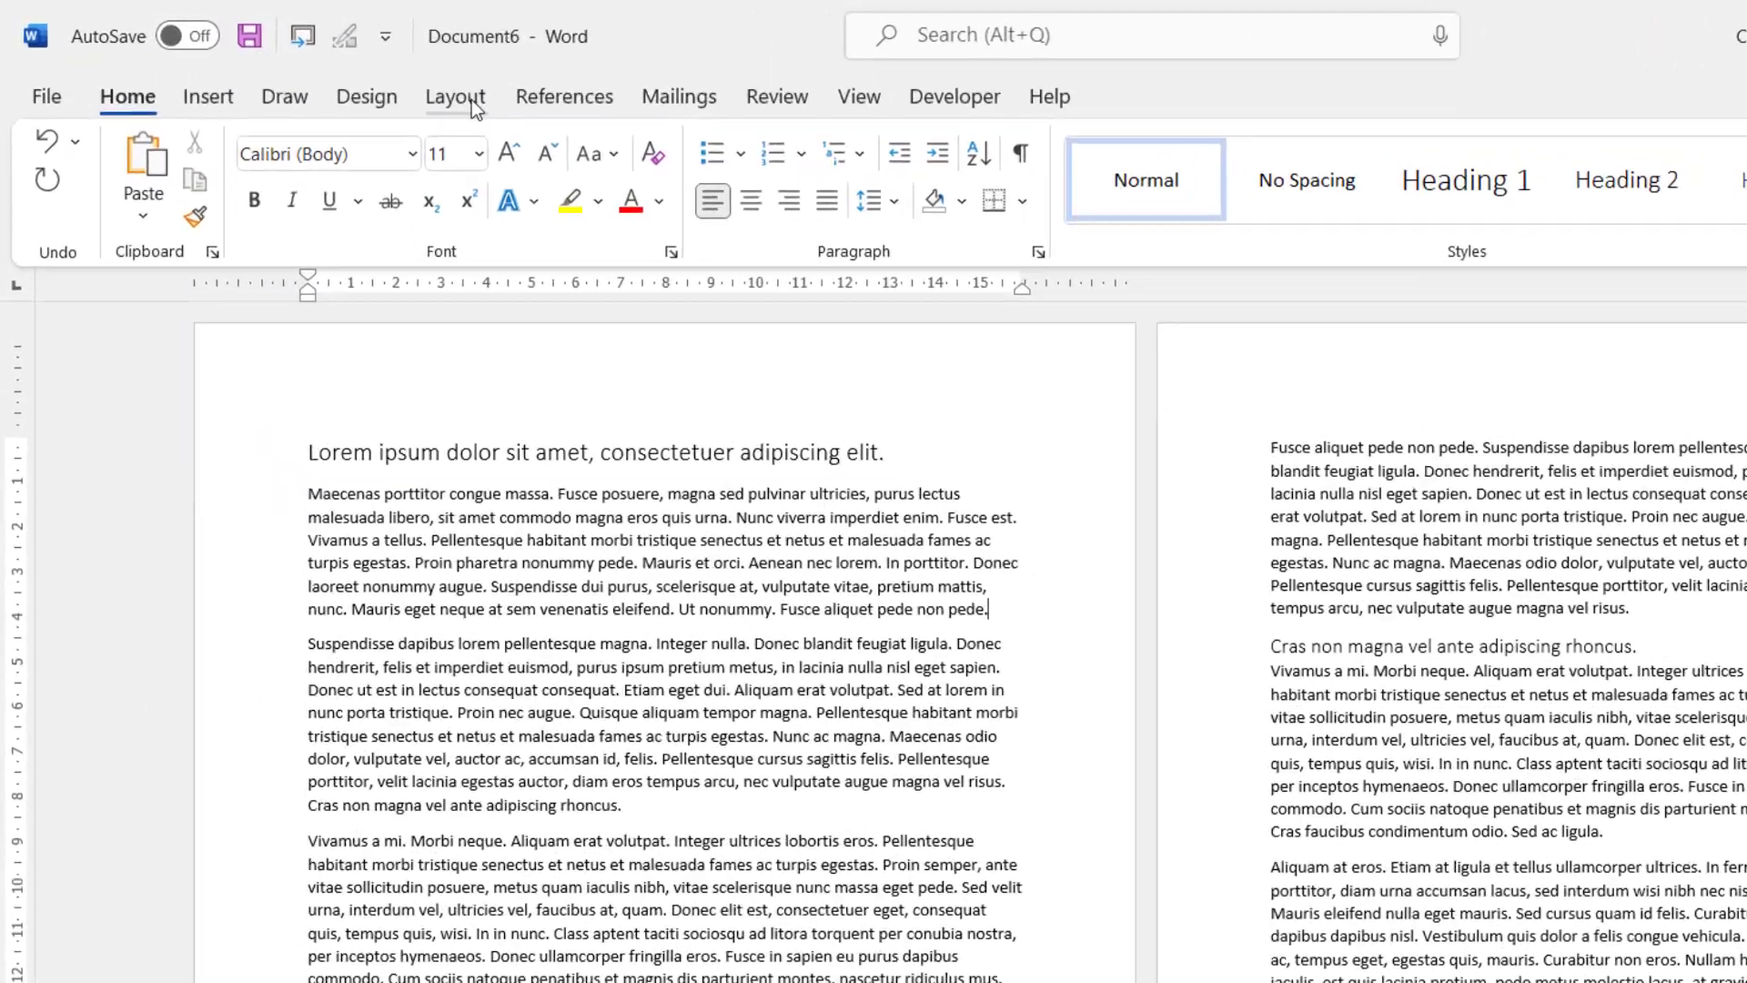
Switch the pages to landscape orientation and lay the text out in two columns.
left_click(455, 95)
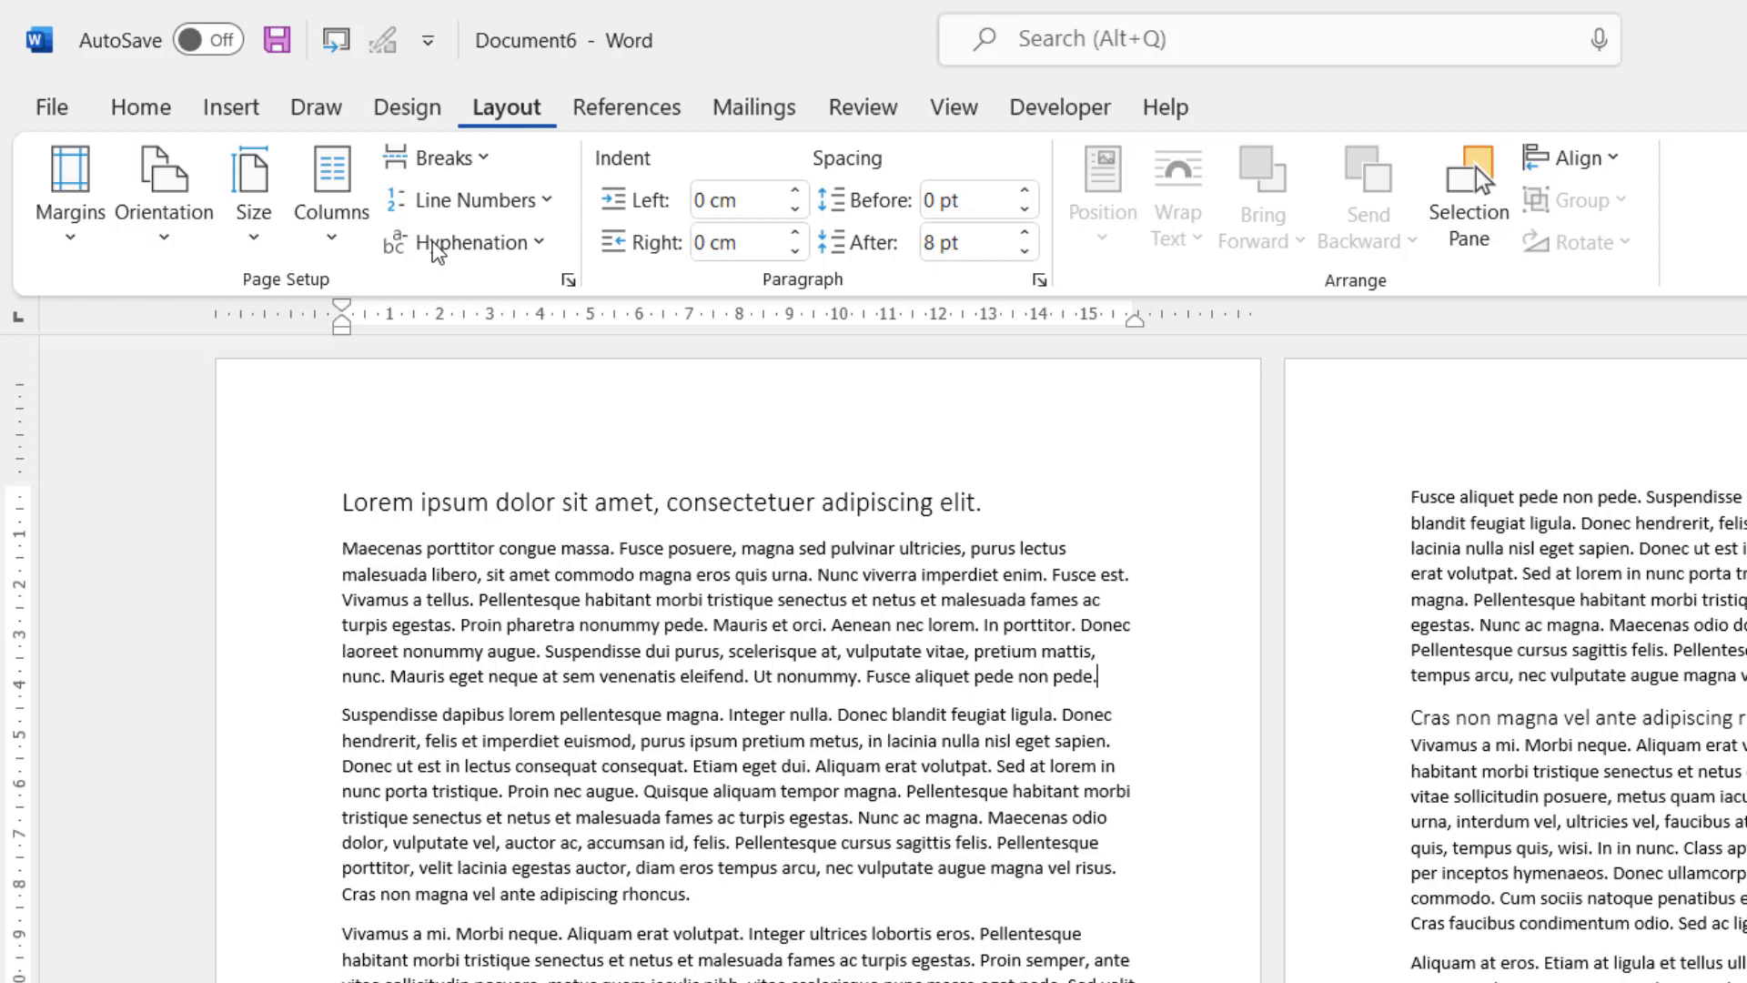
left_click(162, 189)
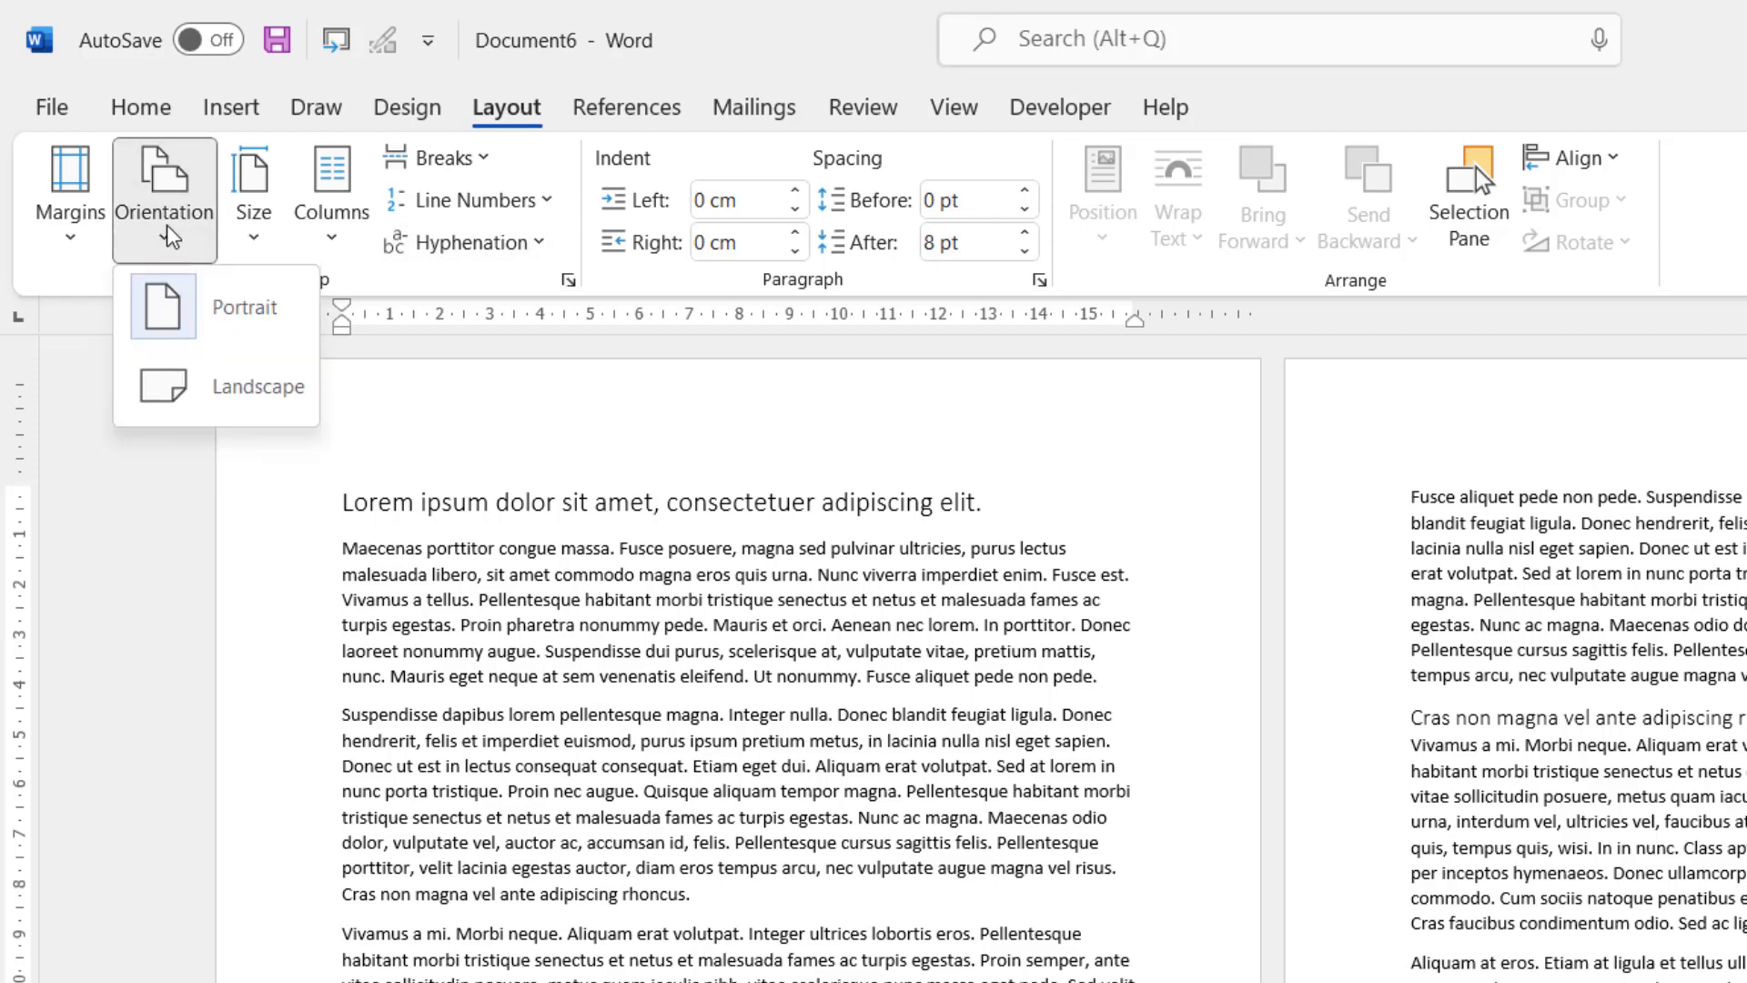
mouse_move(204, 402)
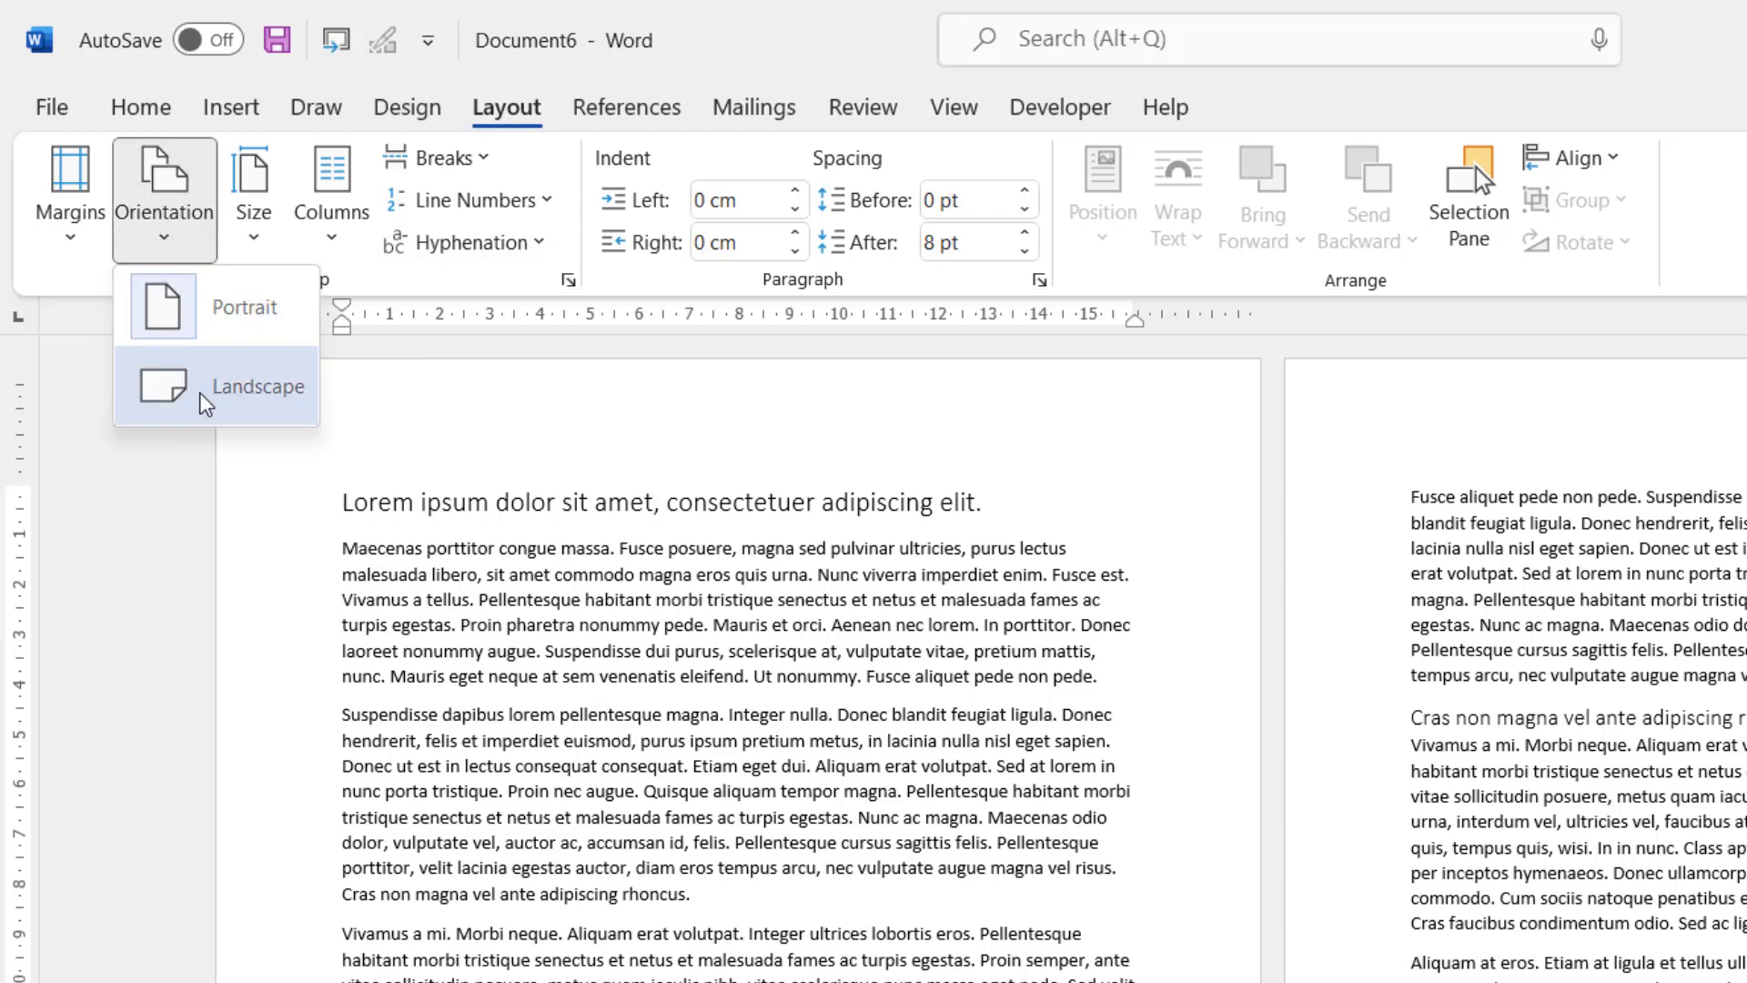
left_click(254, 387)
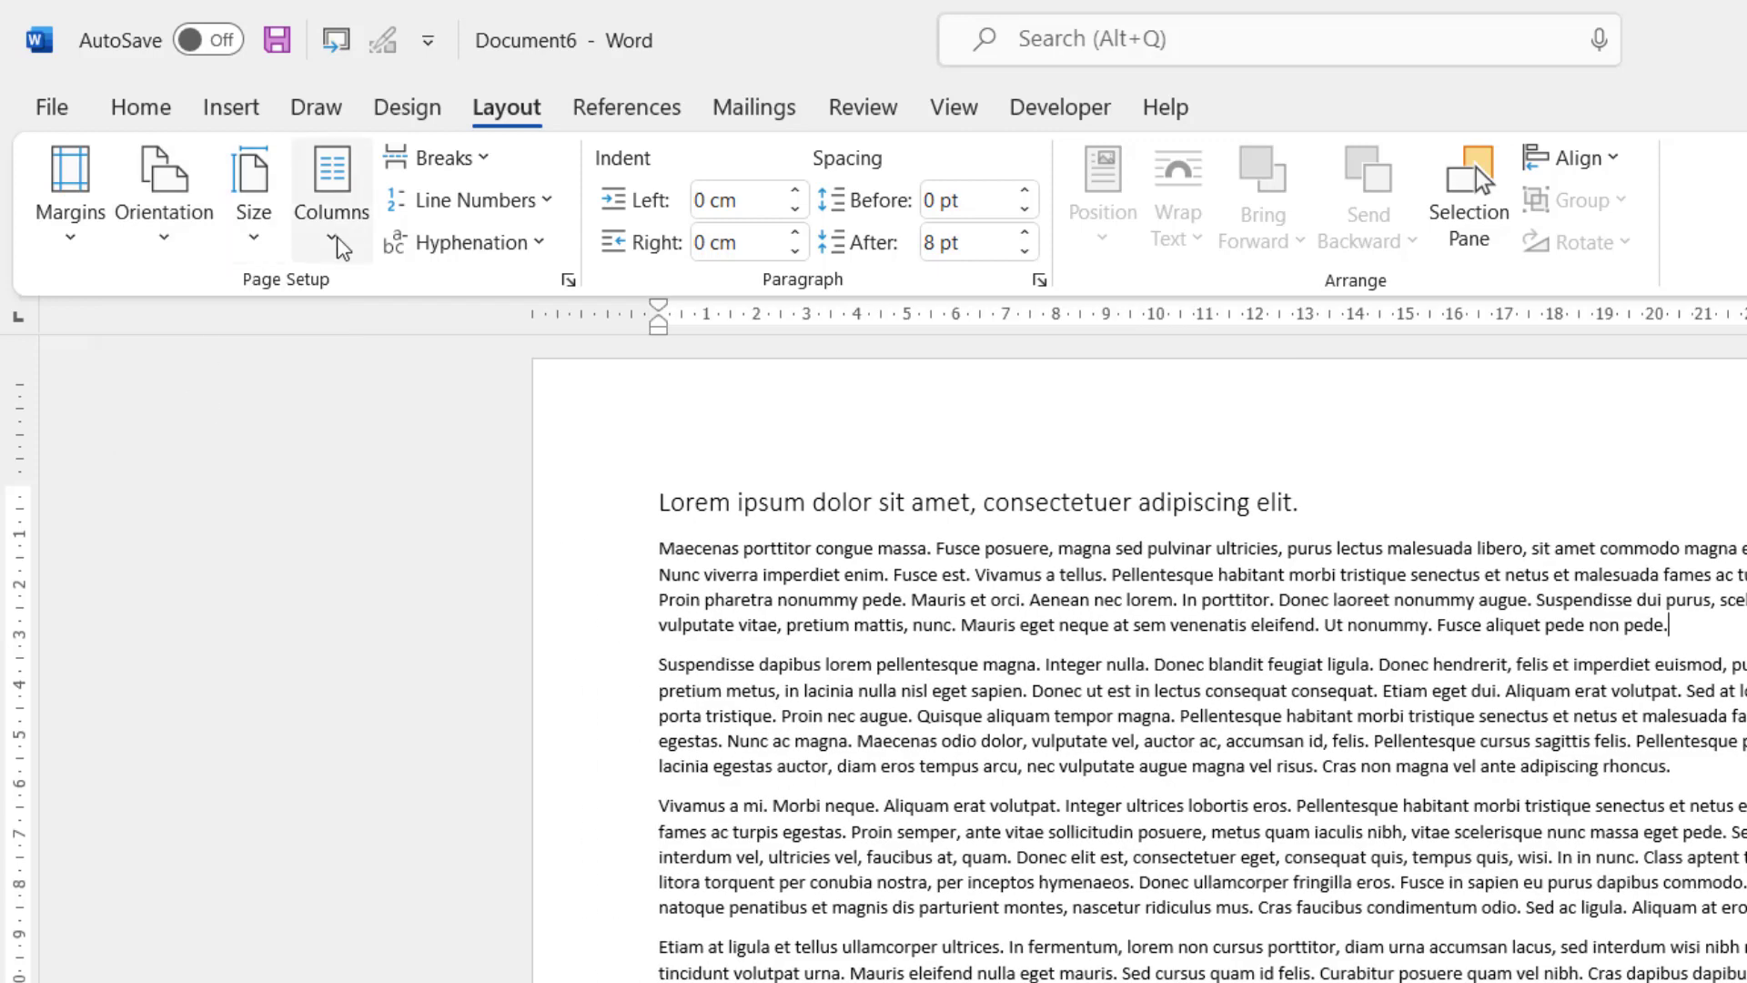
left_click(331, 189)
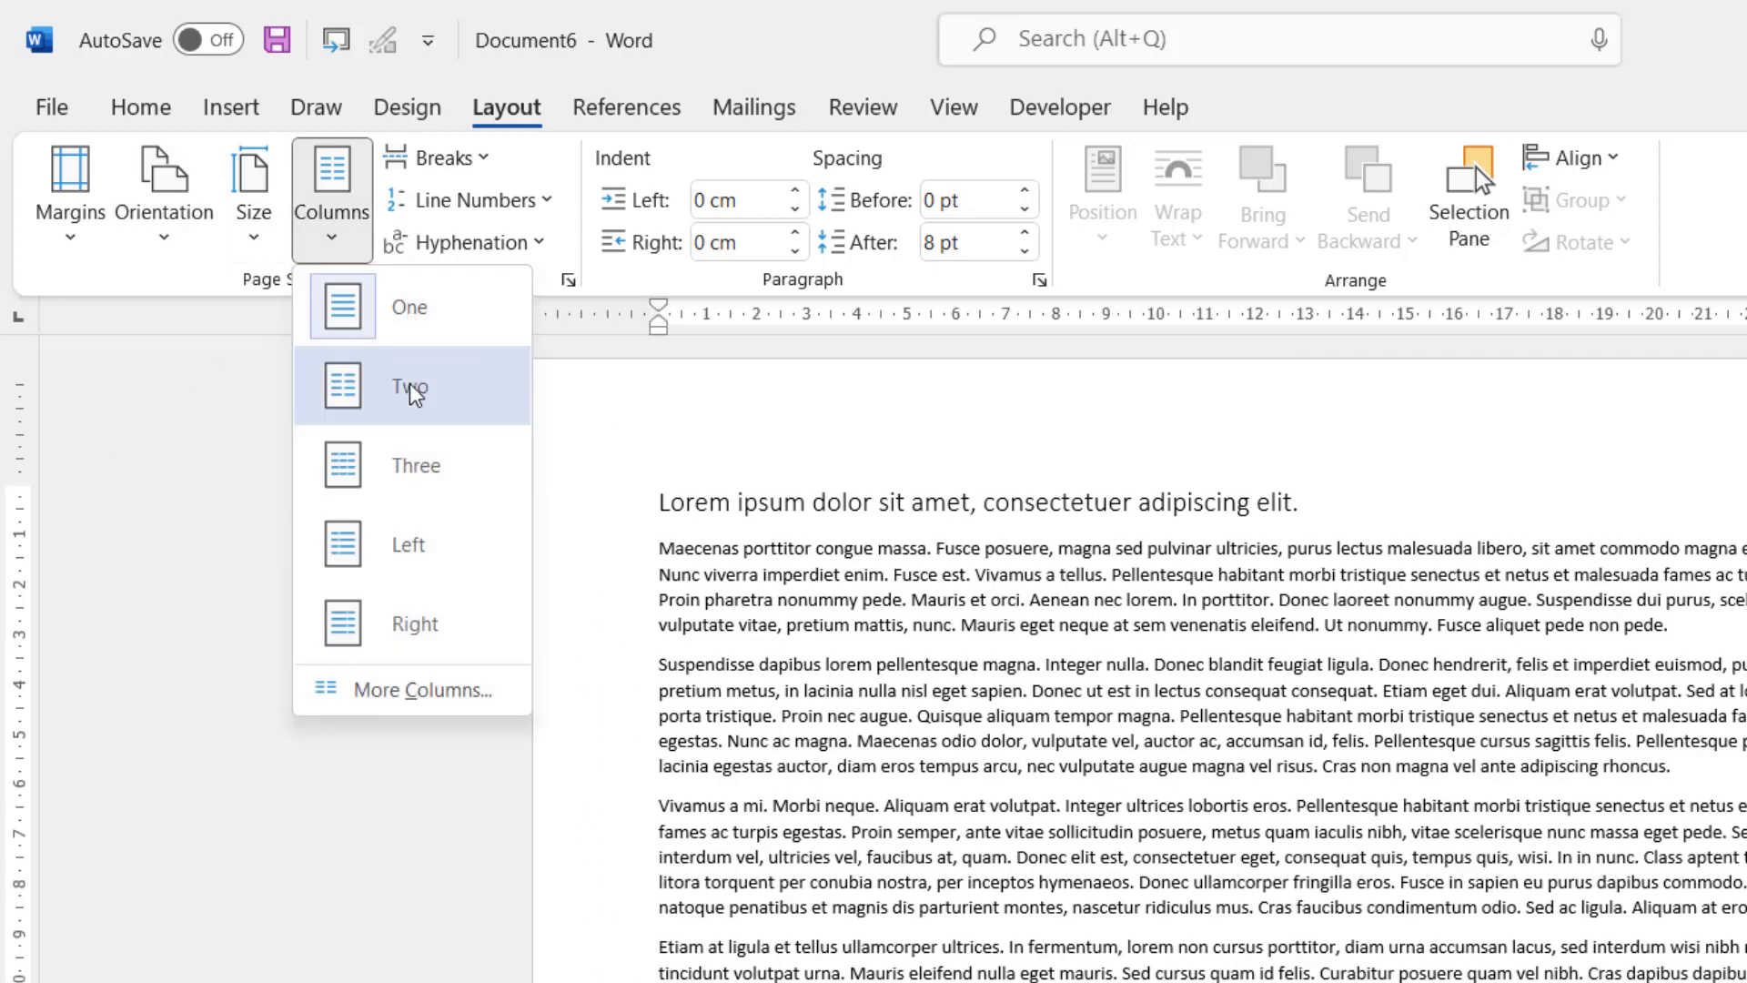
left_click(410, 385)
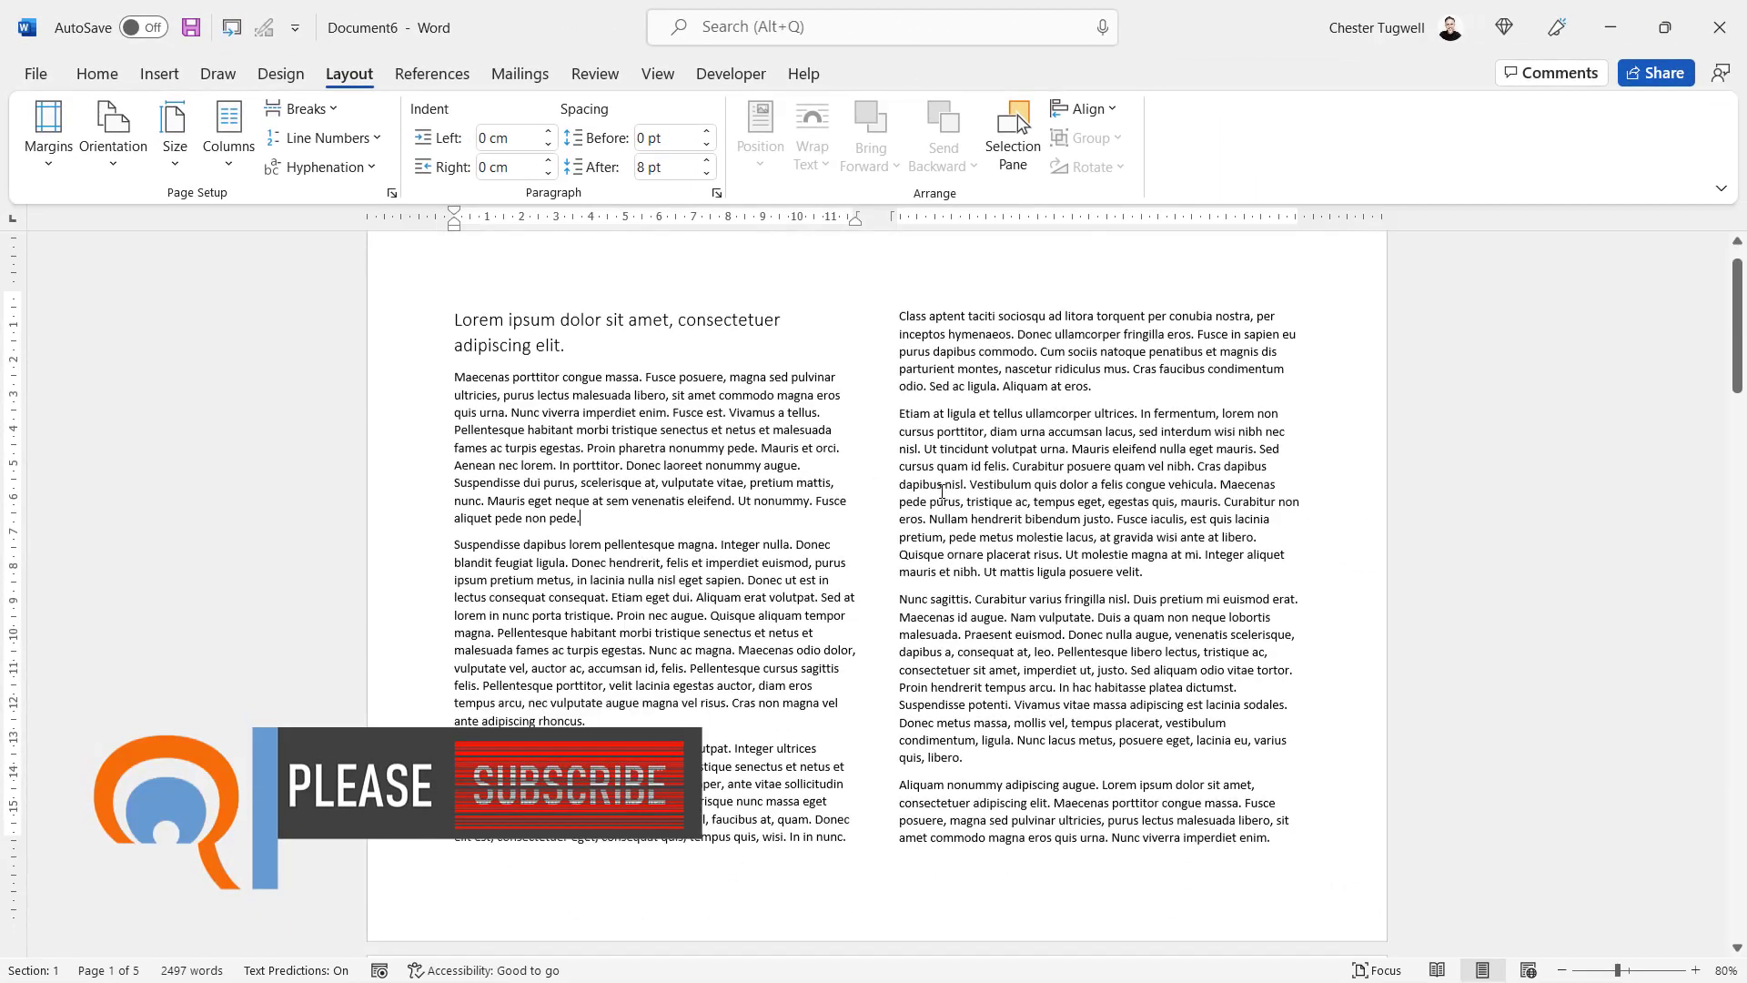
scroll("down", 3)
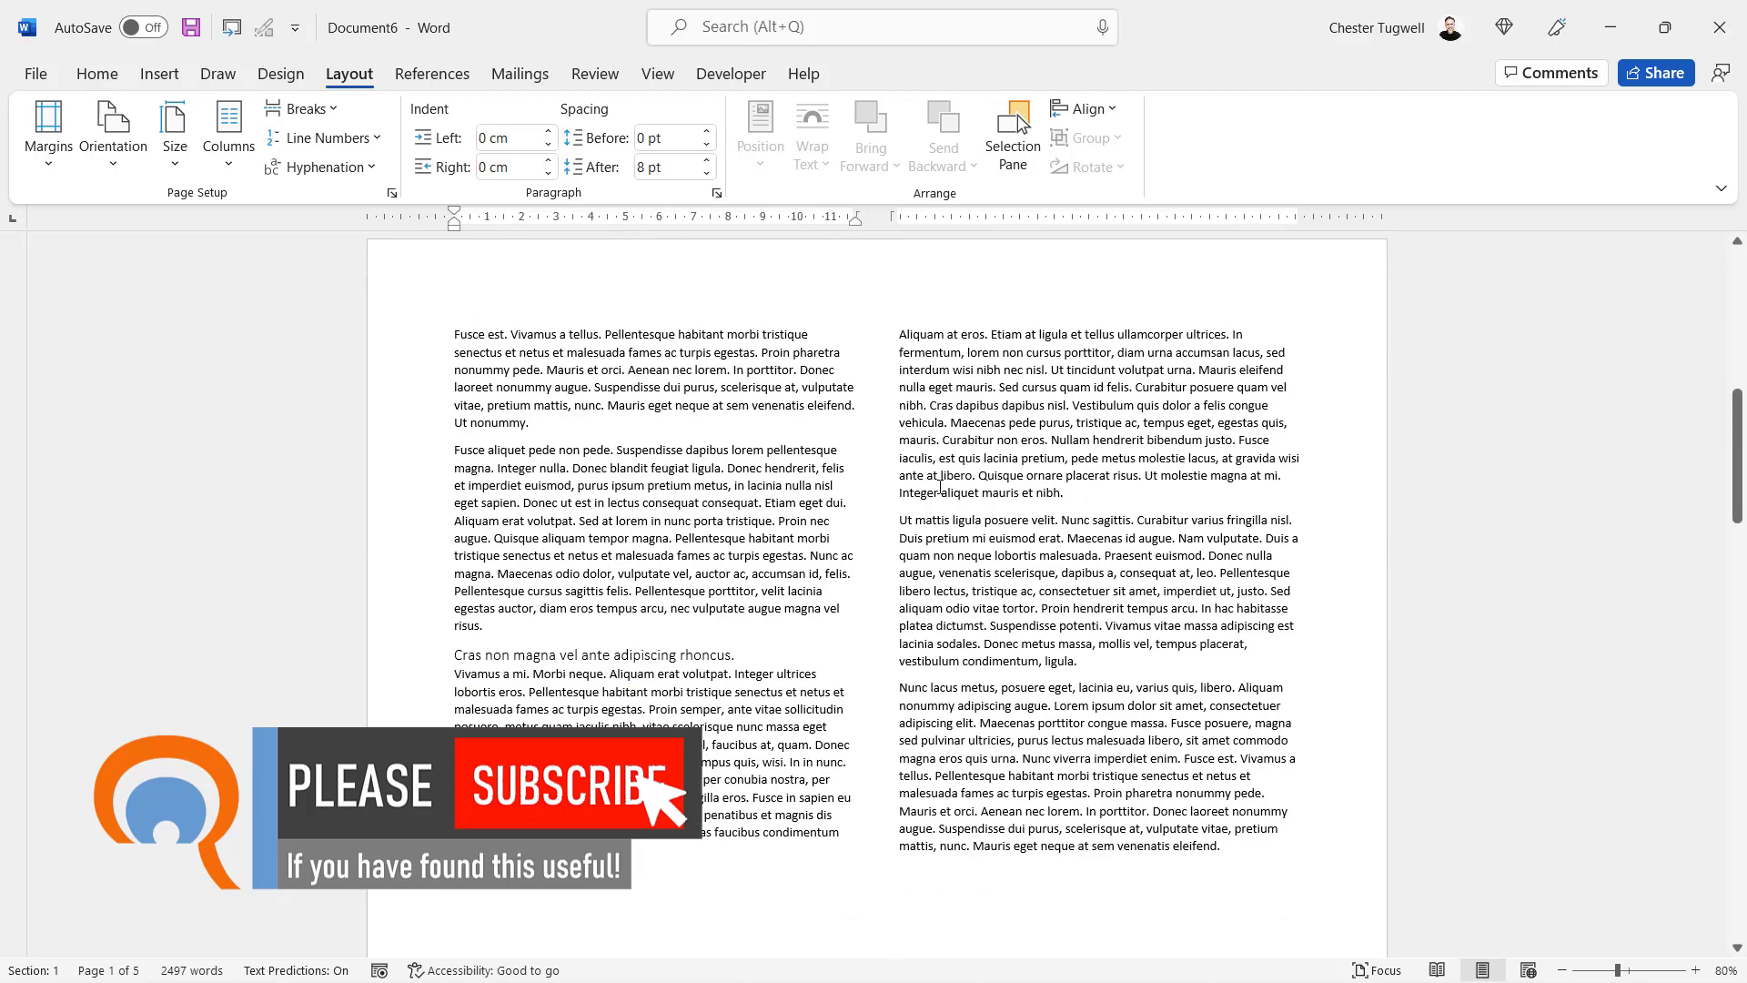
scroll("down", 3)
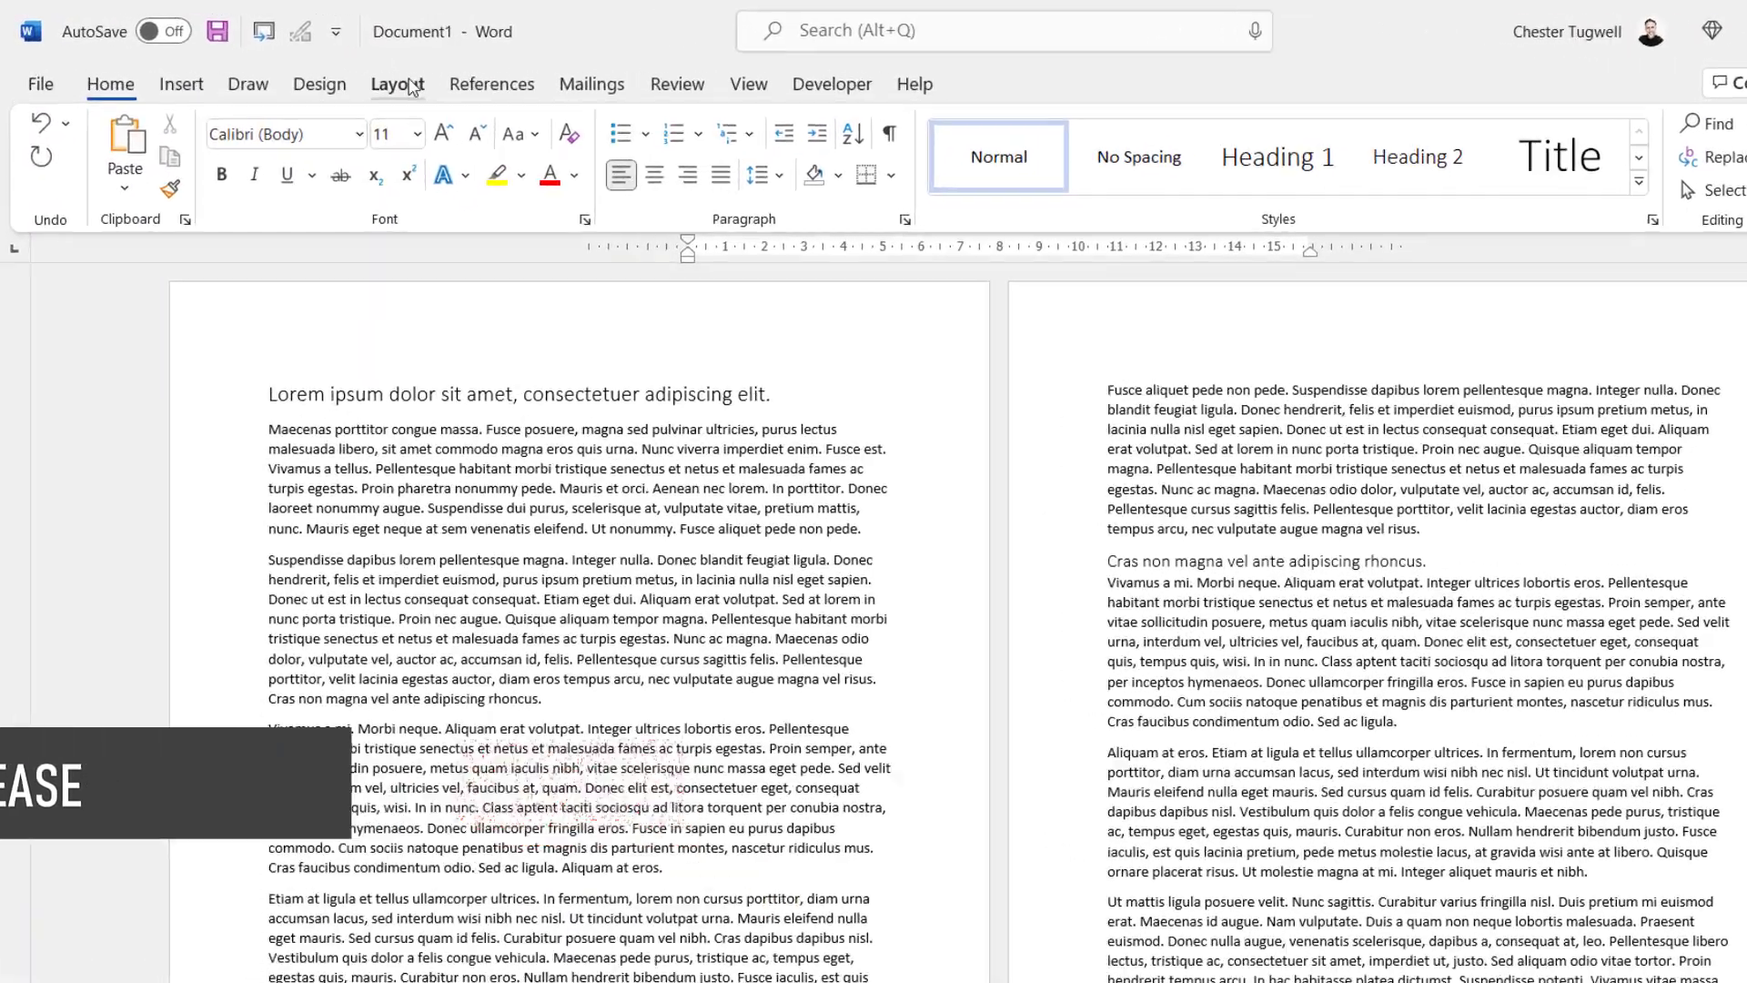
left_click(170, 201)
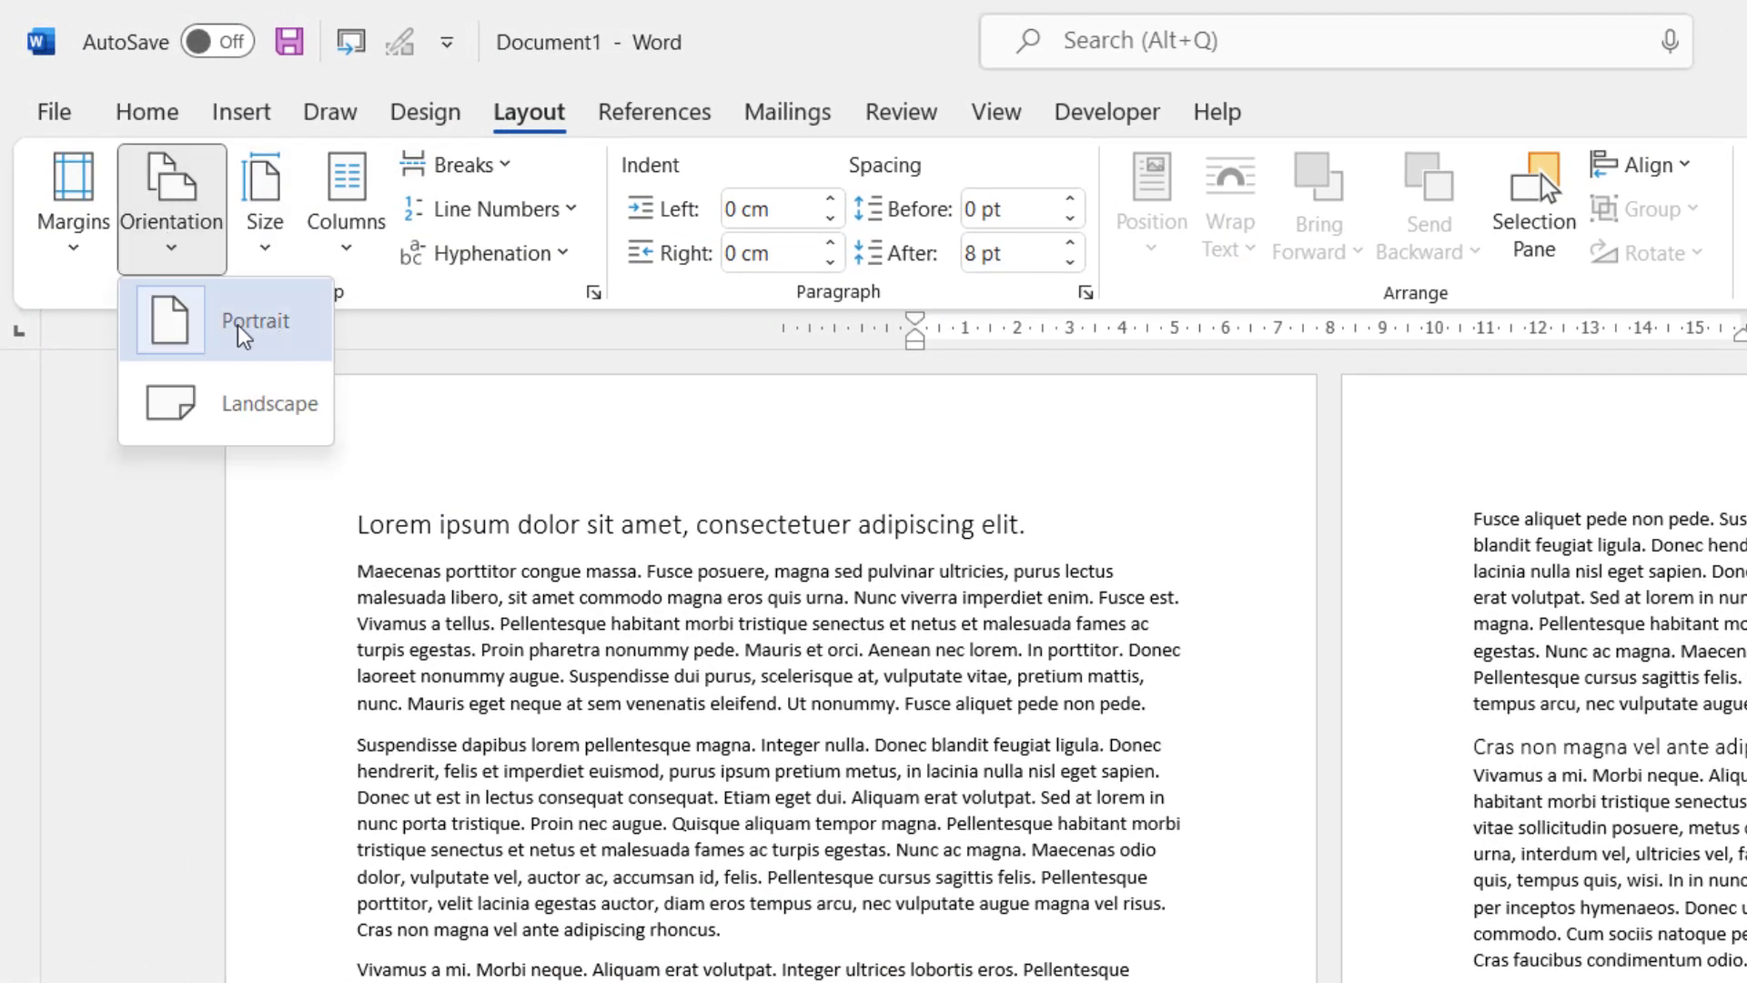
left_click(346, 206)
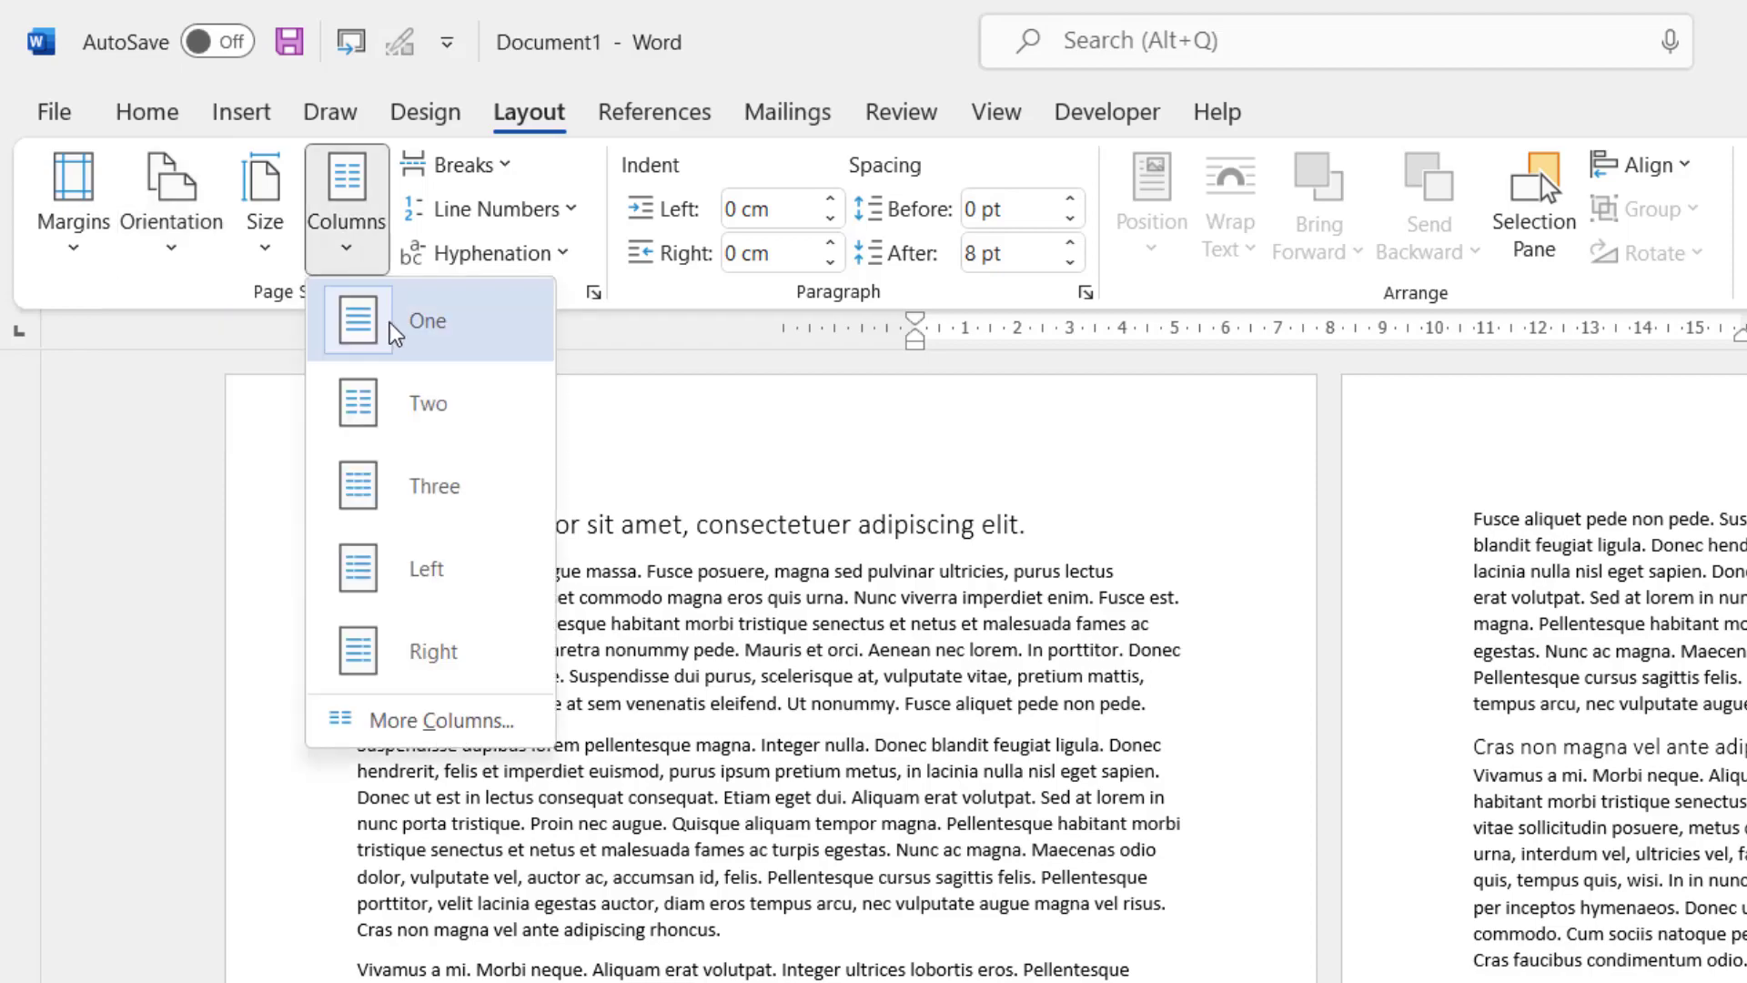
mouse_move(54, 111)
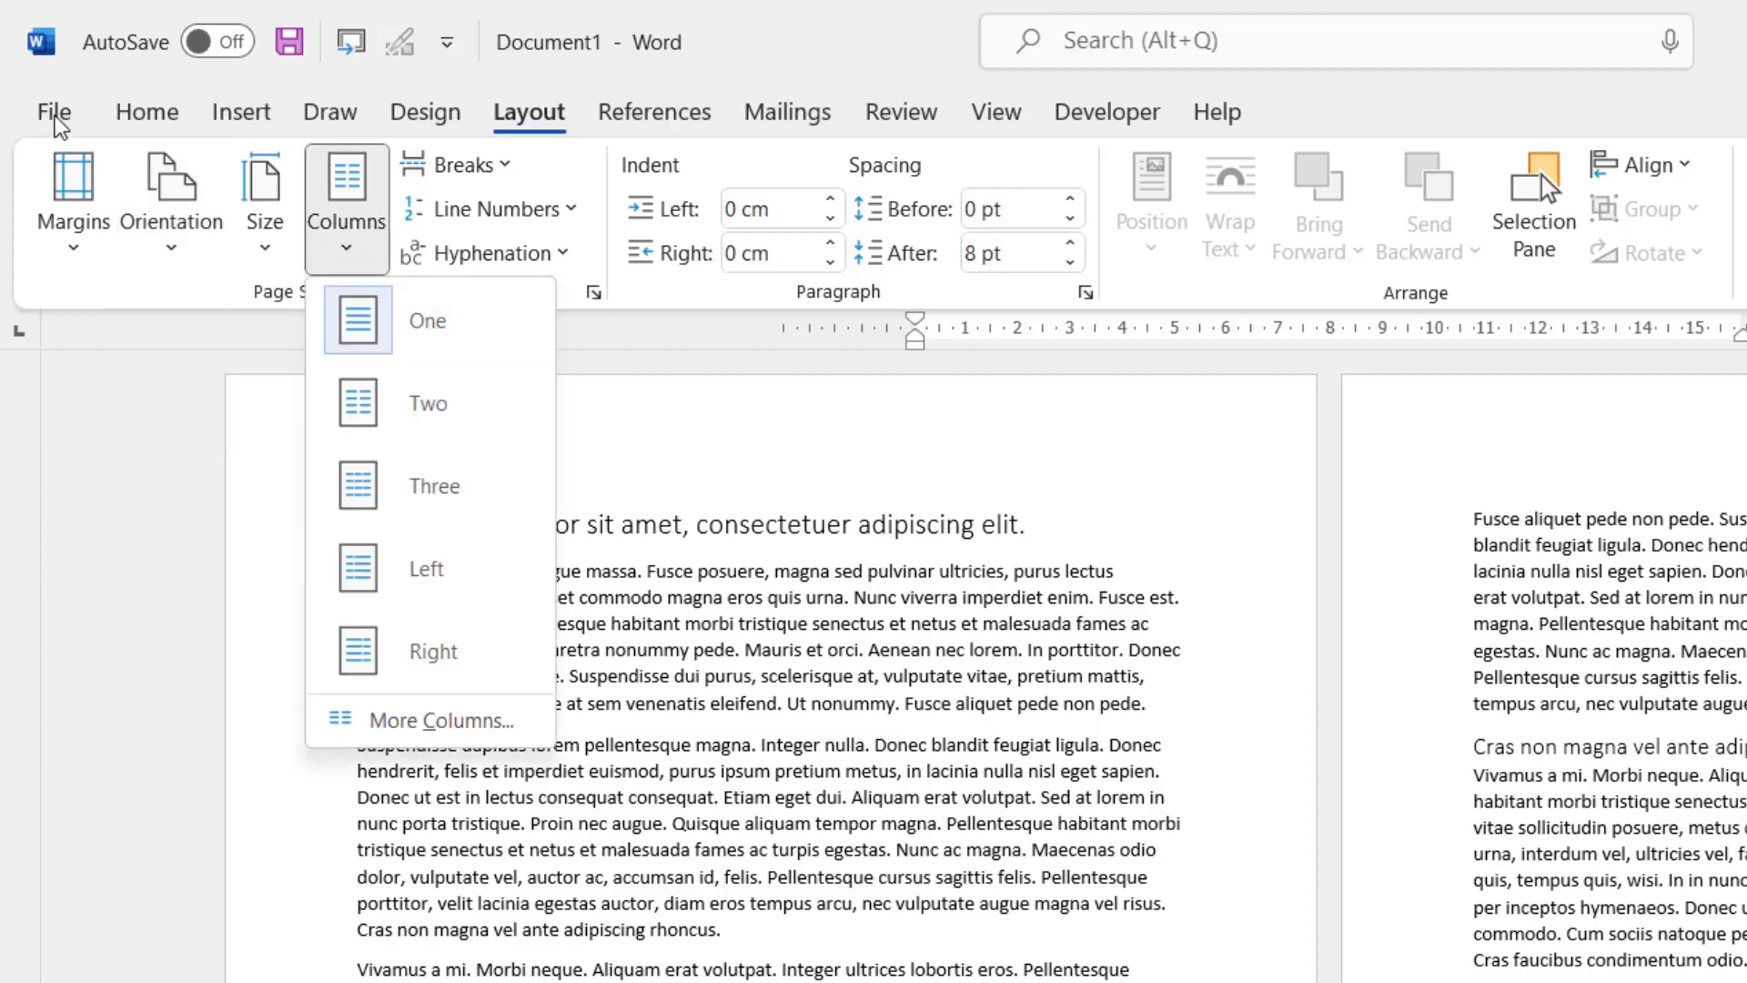
In the Print settings, choose 2 Pages Per Sheet.
left_click(53, 111)
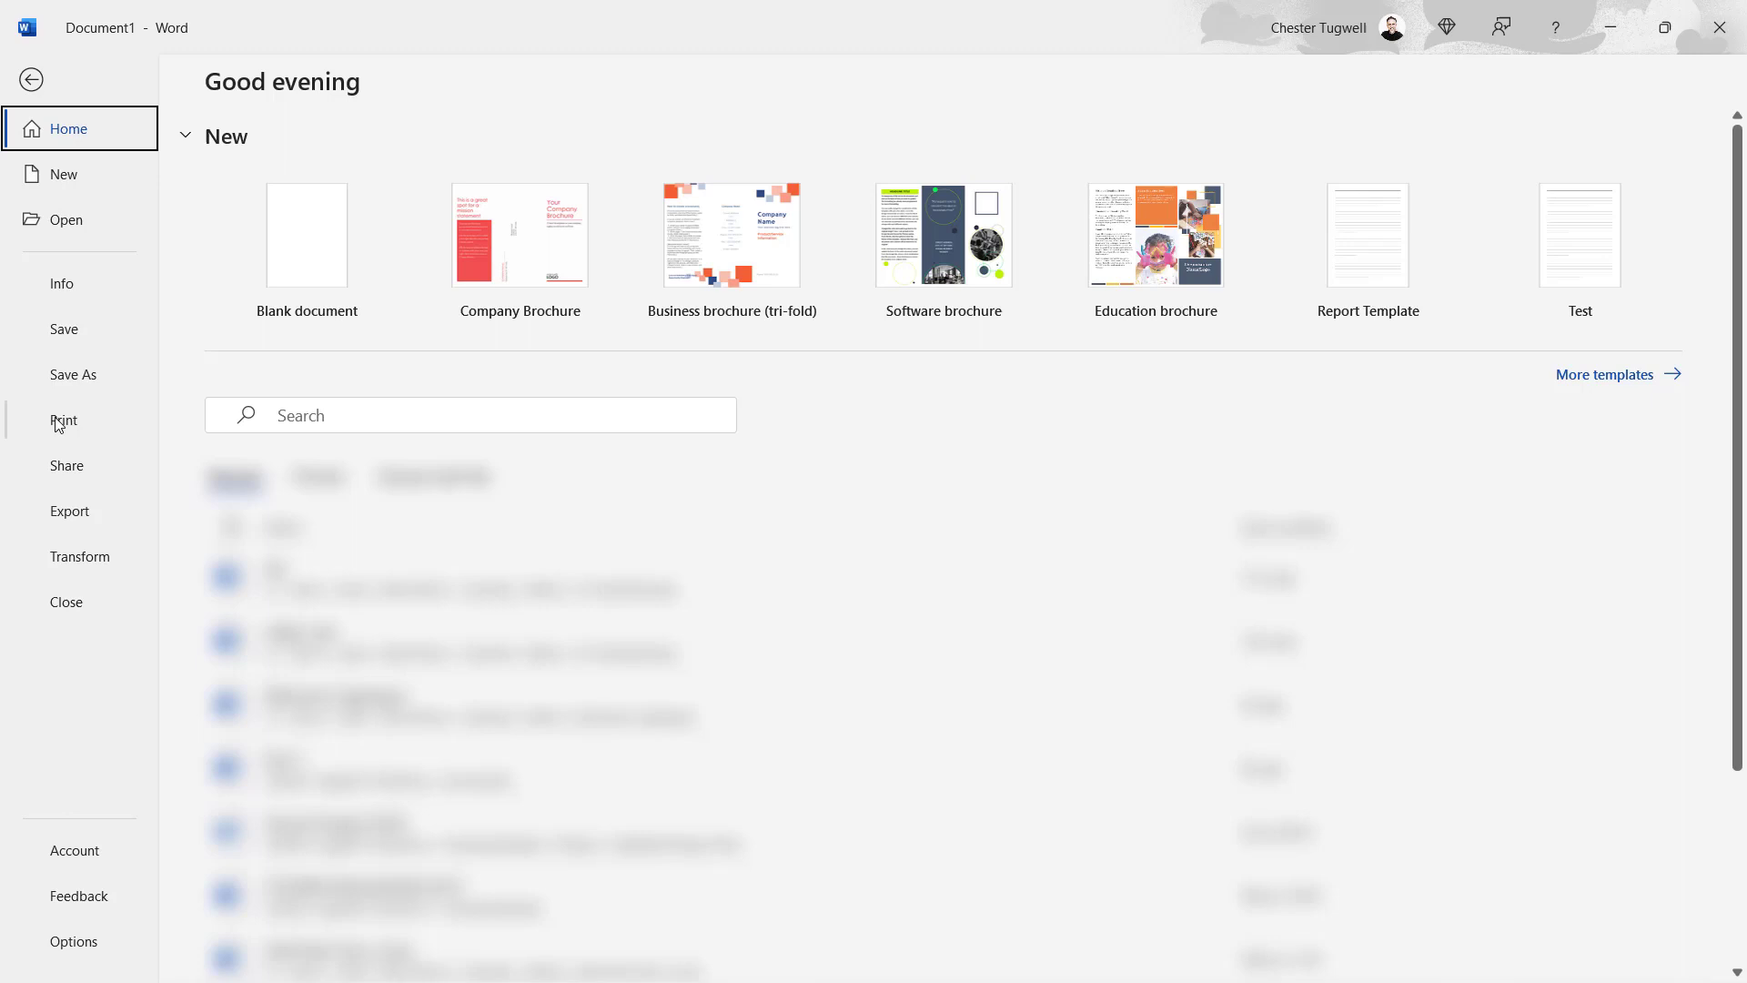
left_click(63, 420)
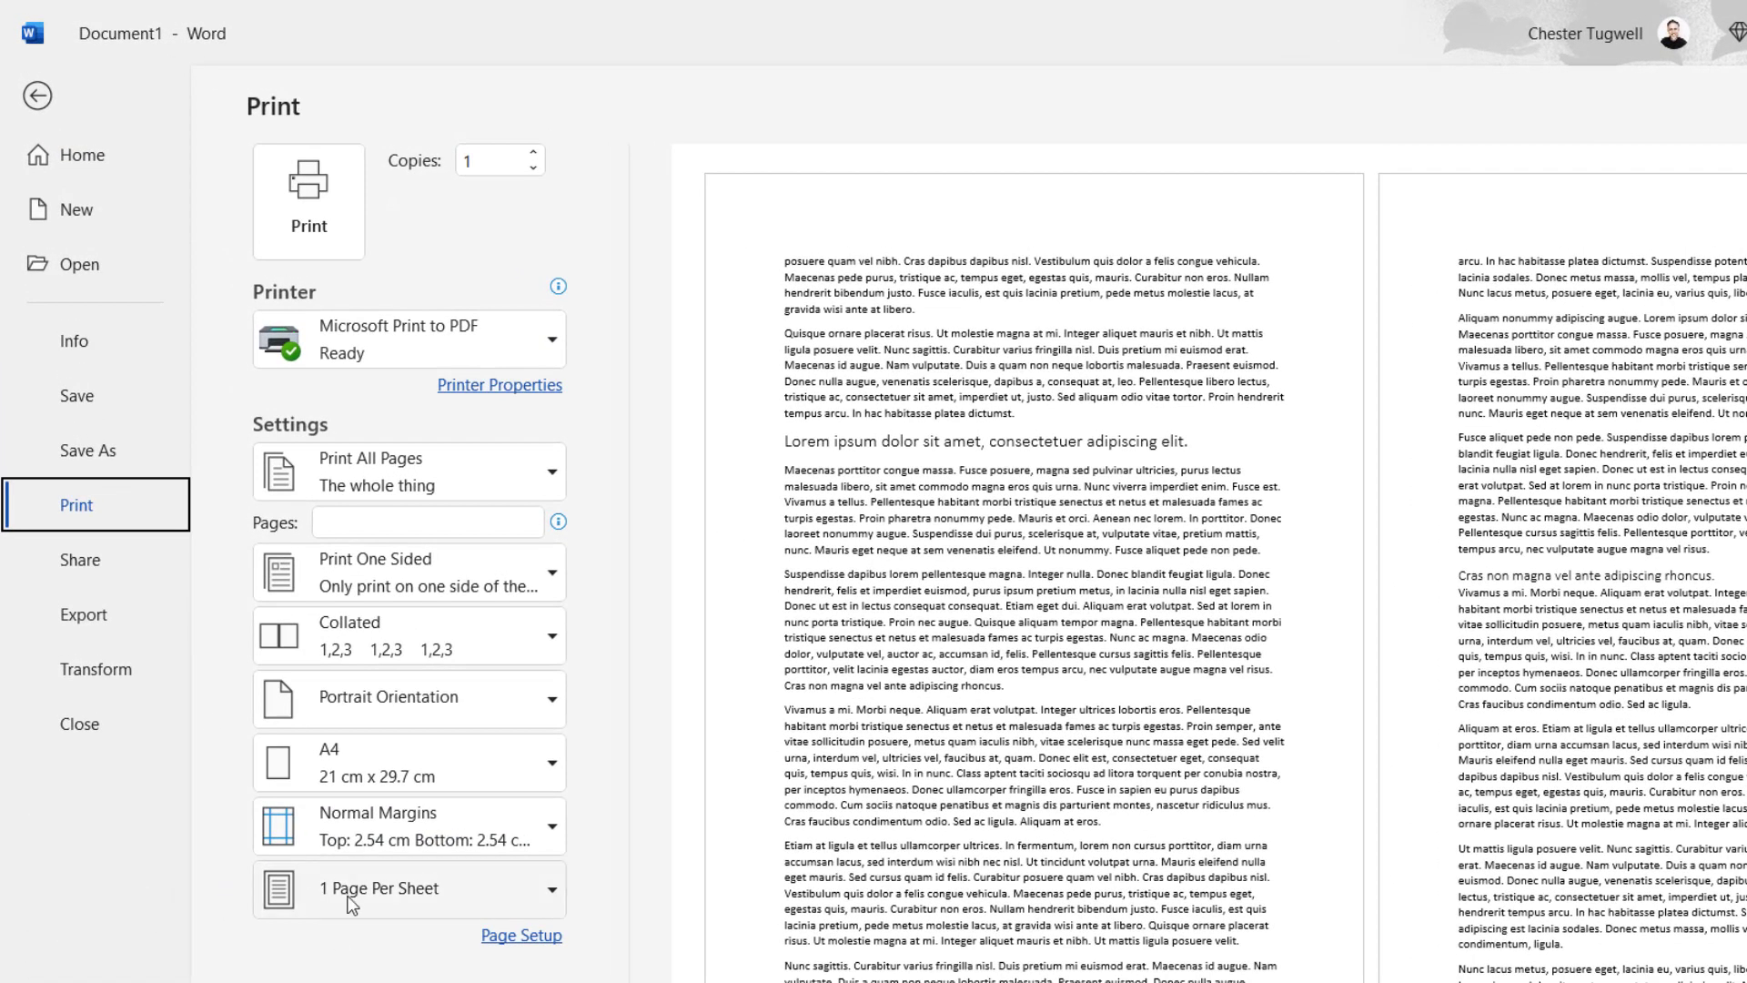
mouse_move(397, 907)
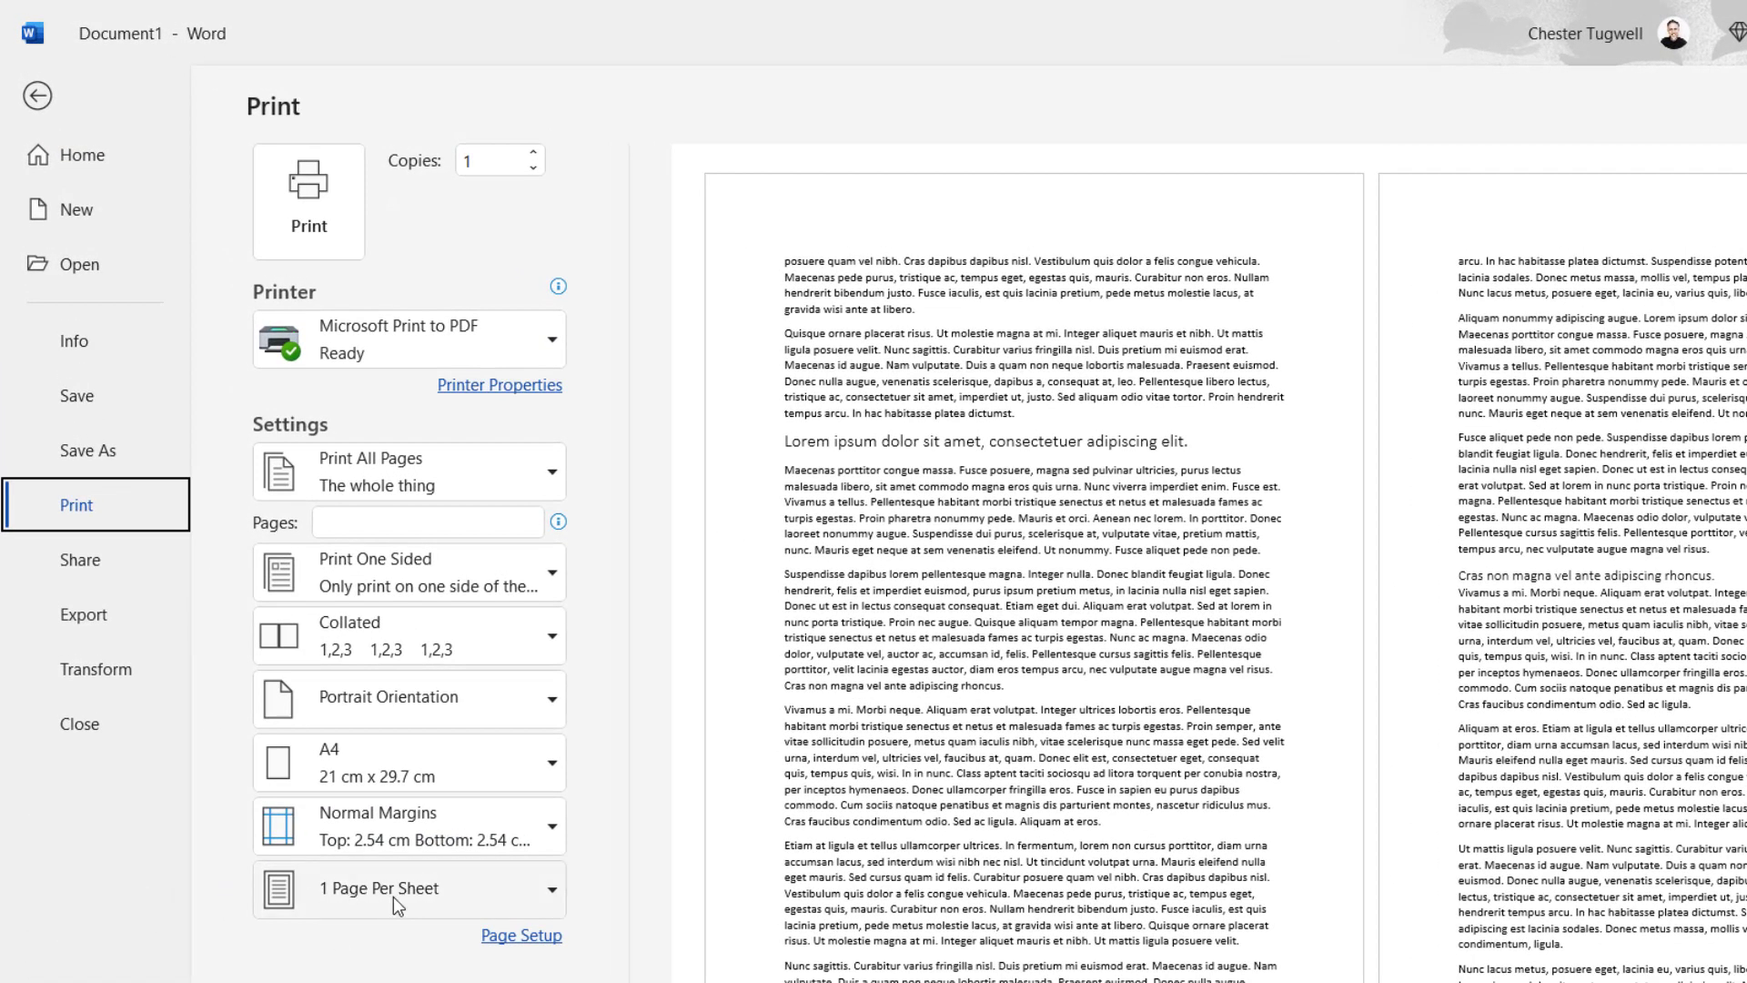
left_click(395, 888)
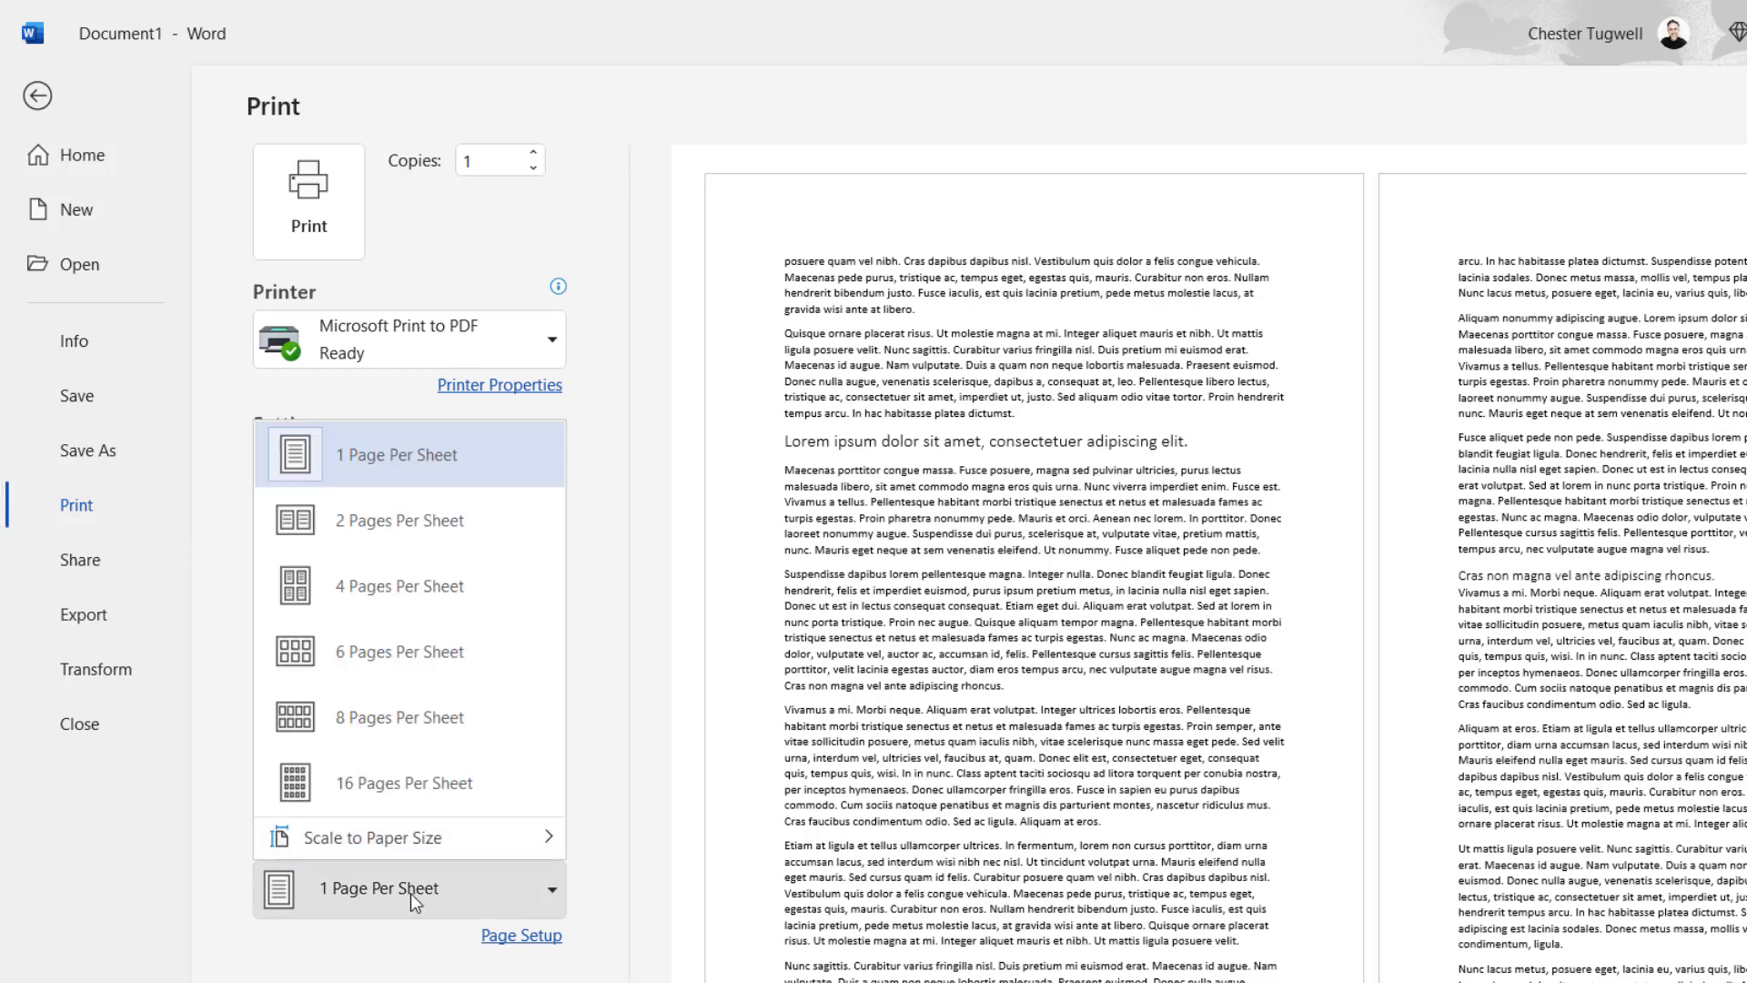
mouse_move(398, 520)
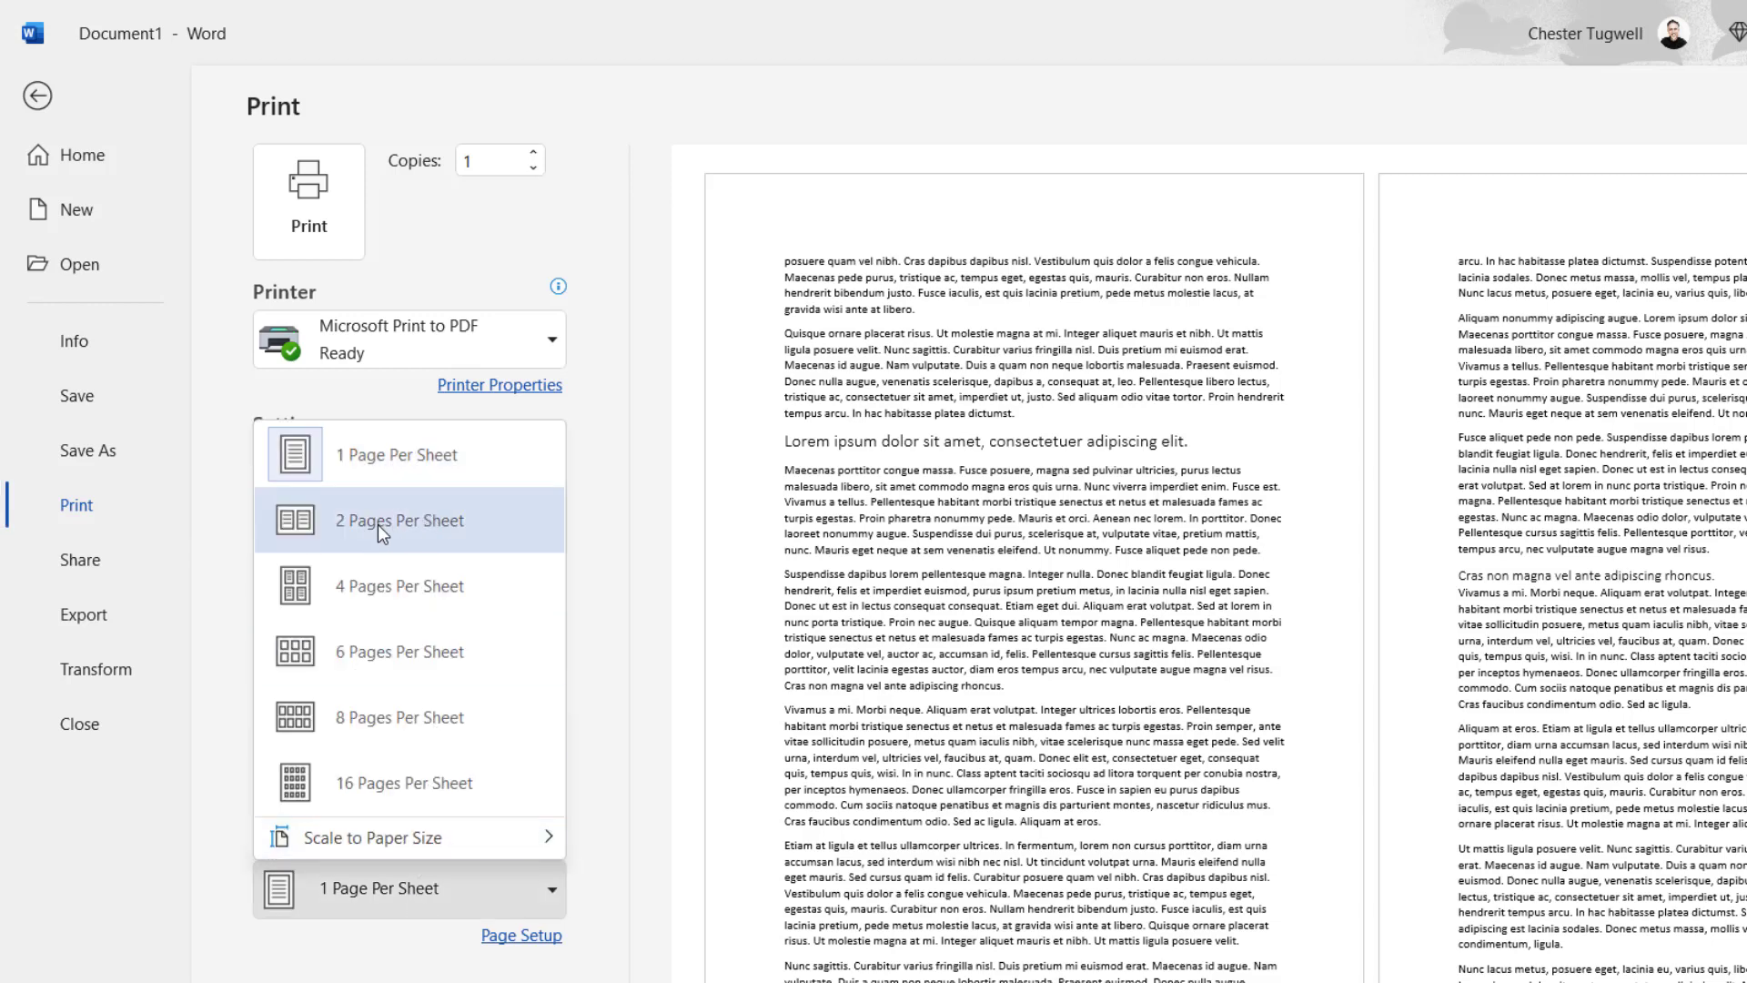
left_click(399, 520)
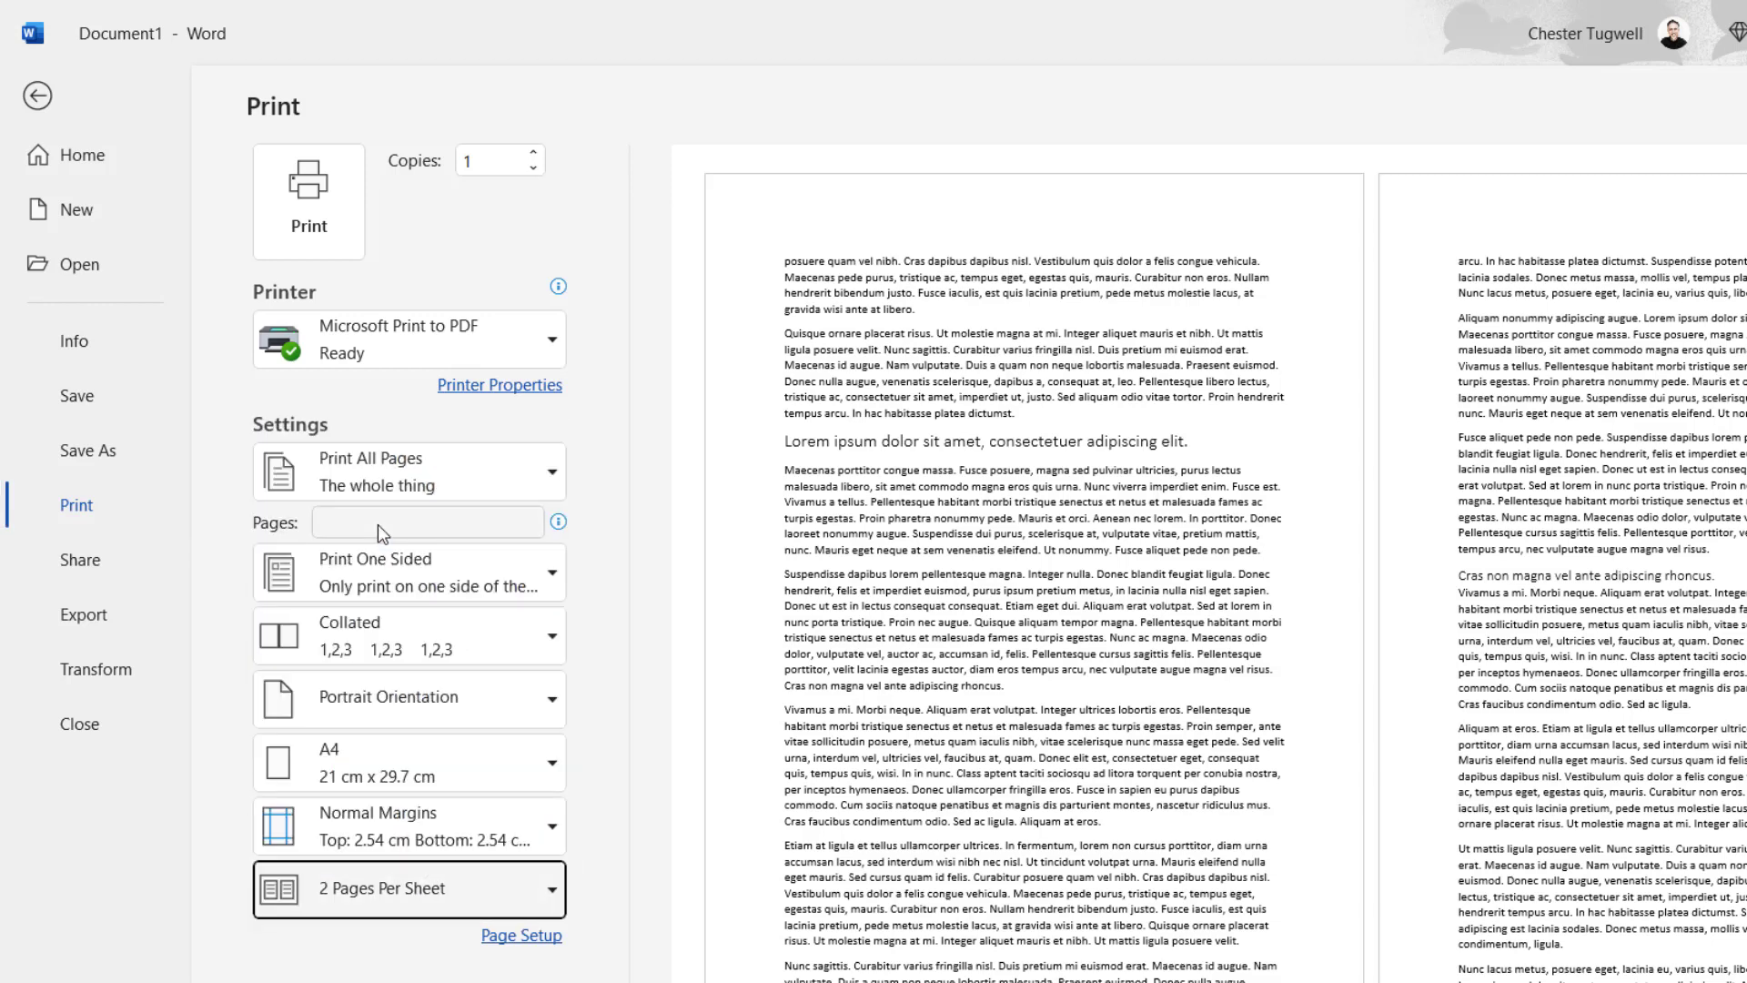
mouse_move(352, 224)
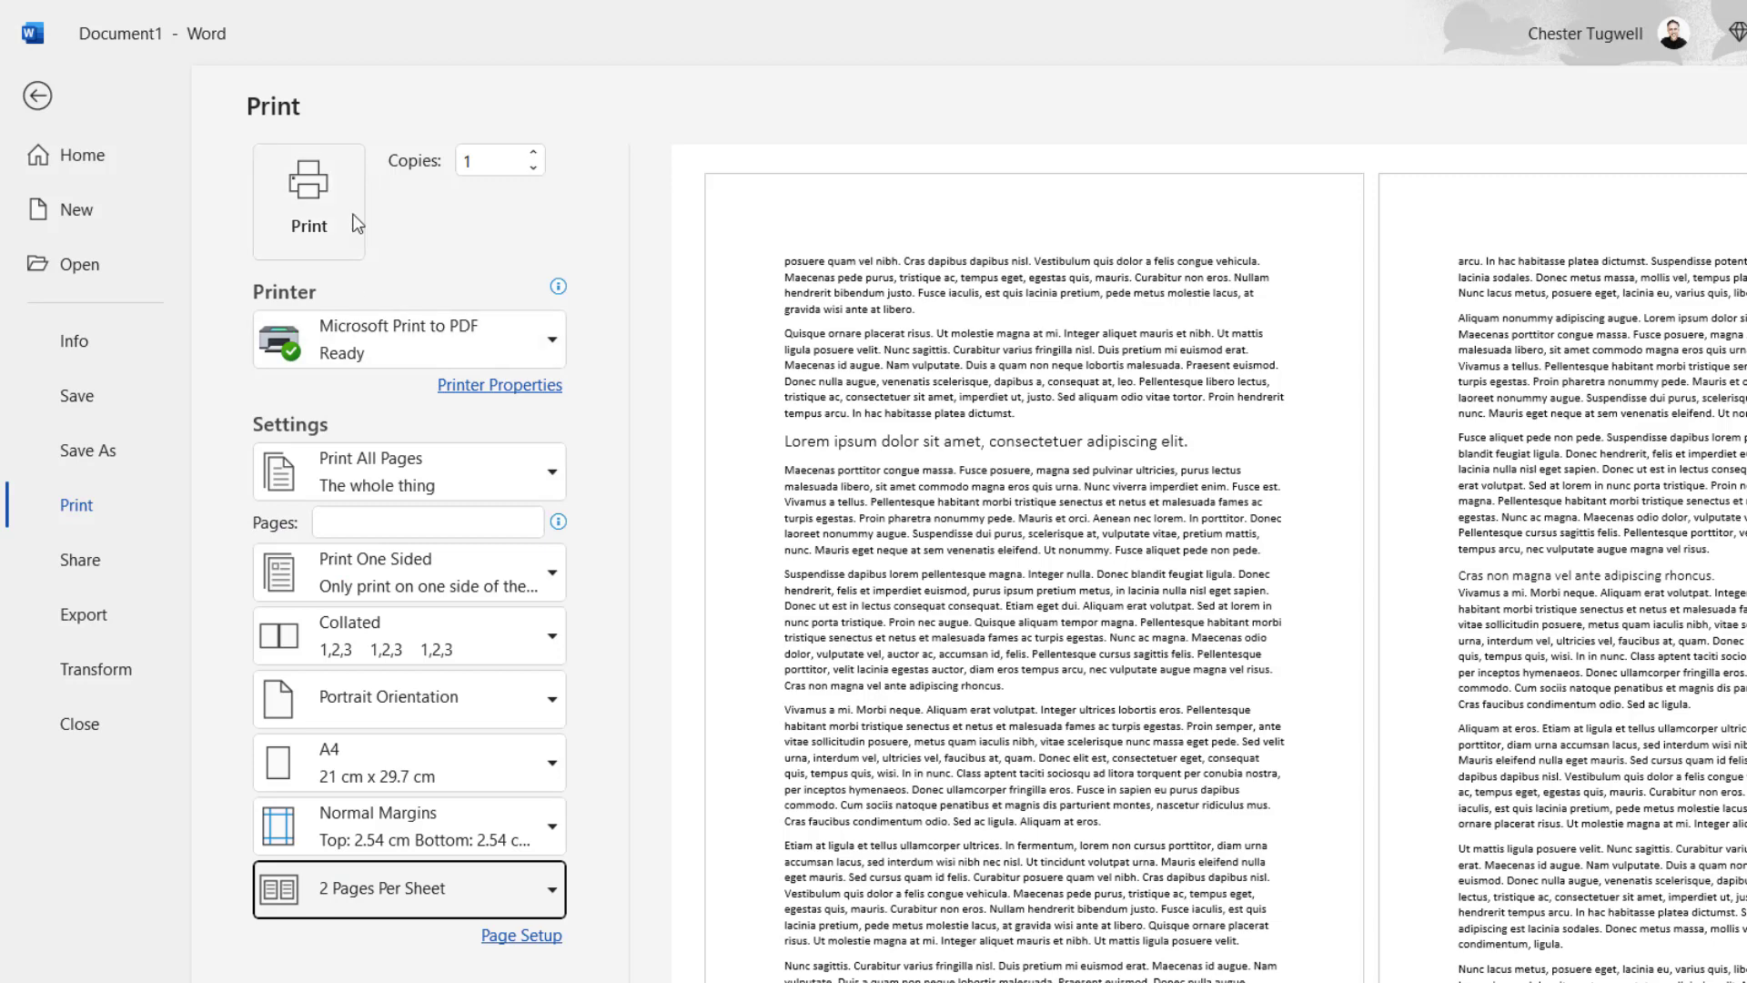
Print Document1 to test1.pdf and view its first page in Acrobat Reader.
left_click(309, 200)
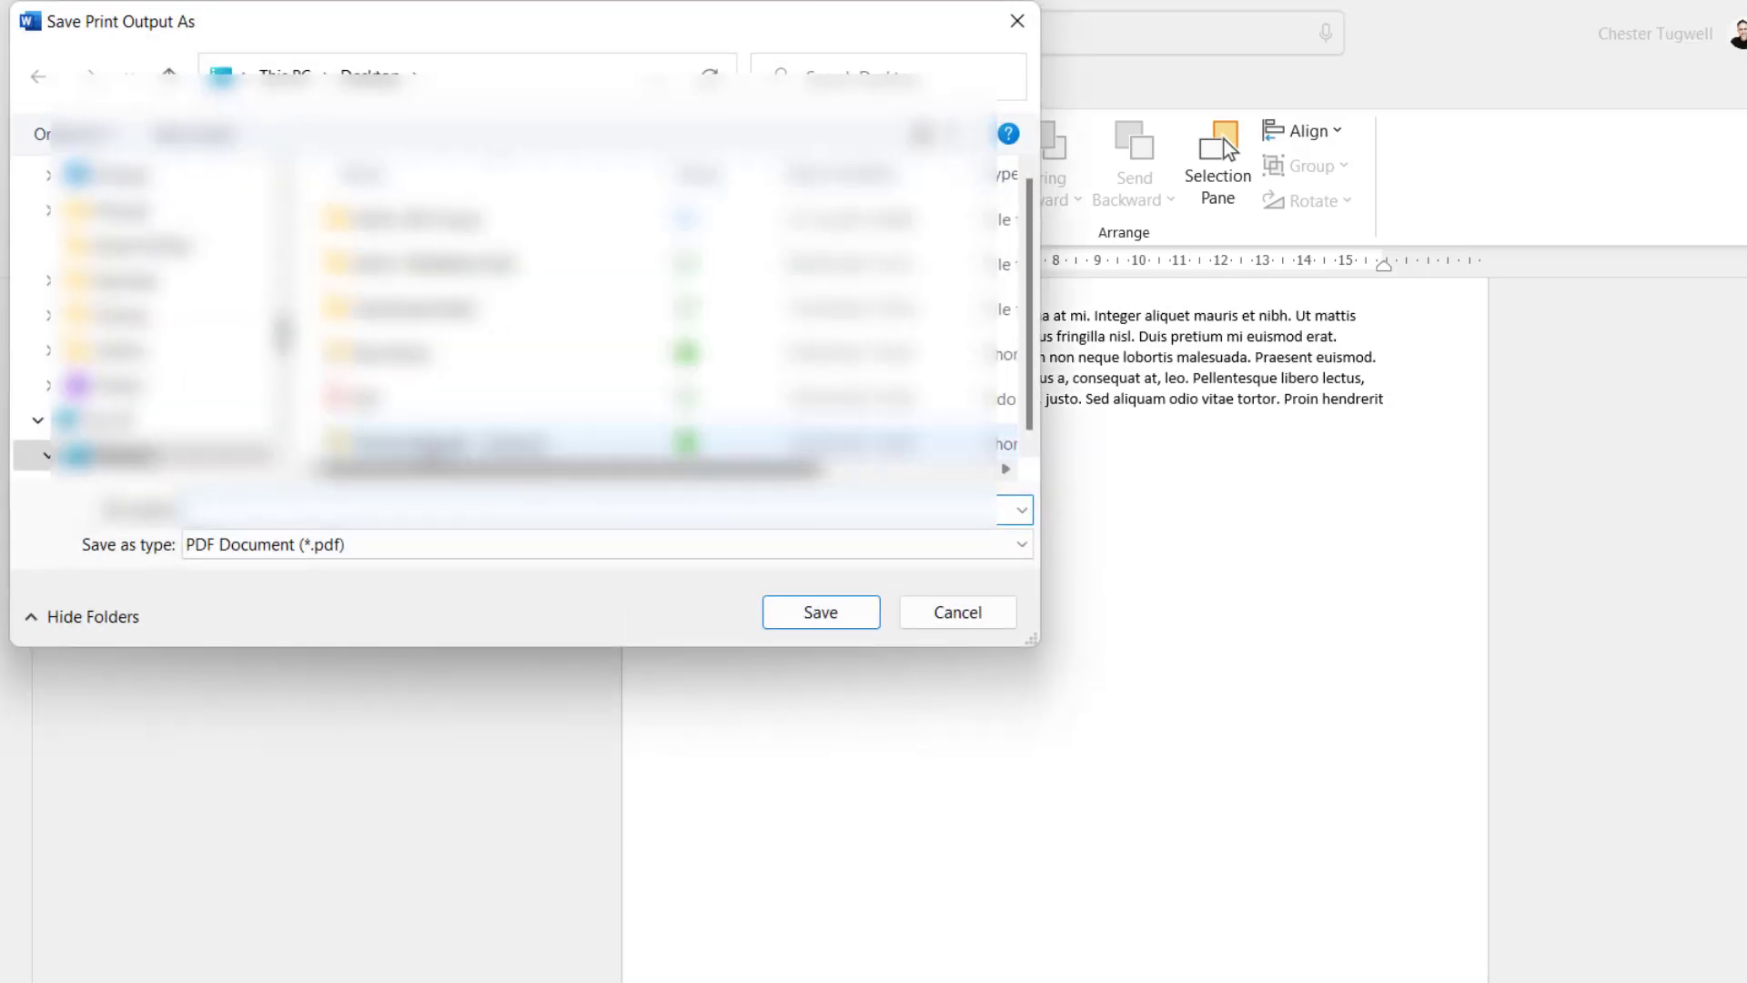
left_click(819, 611)
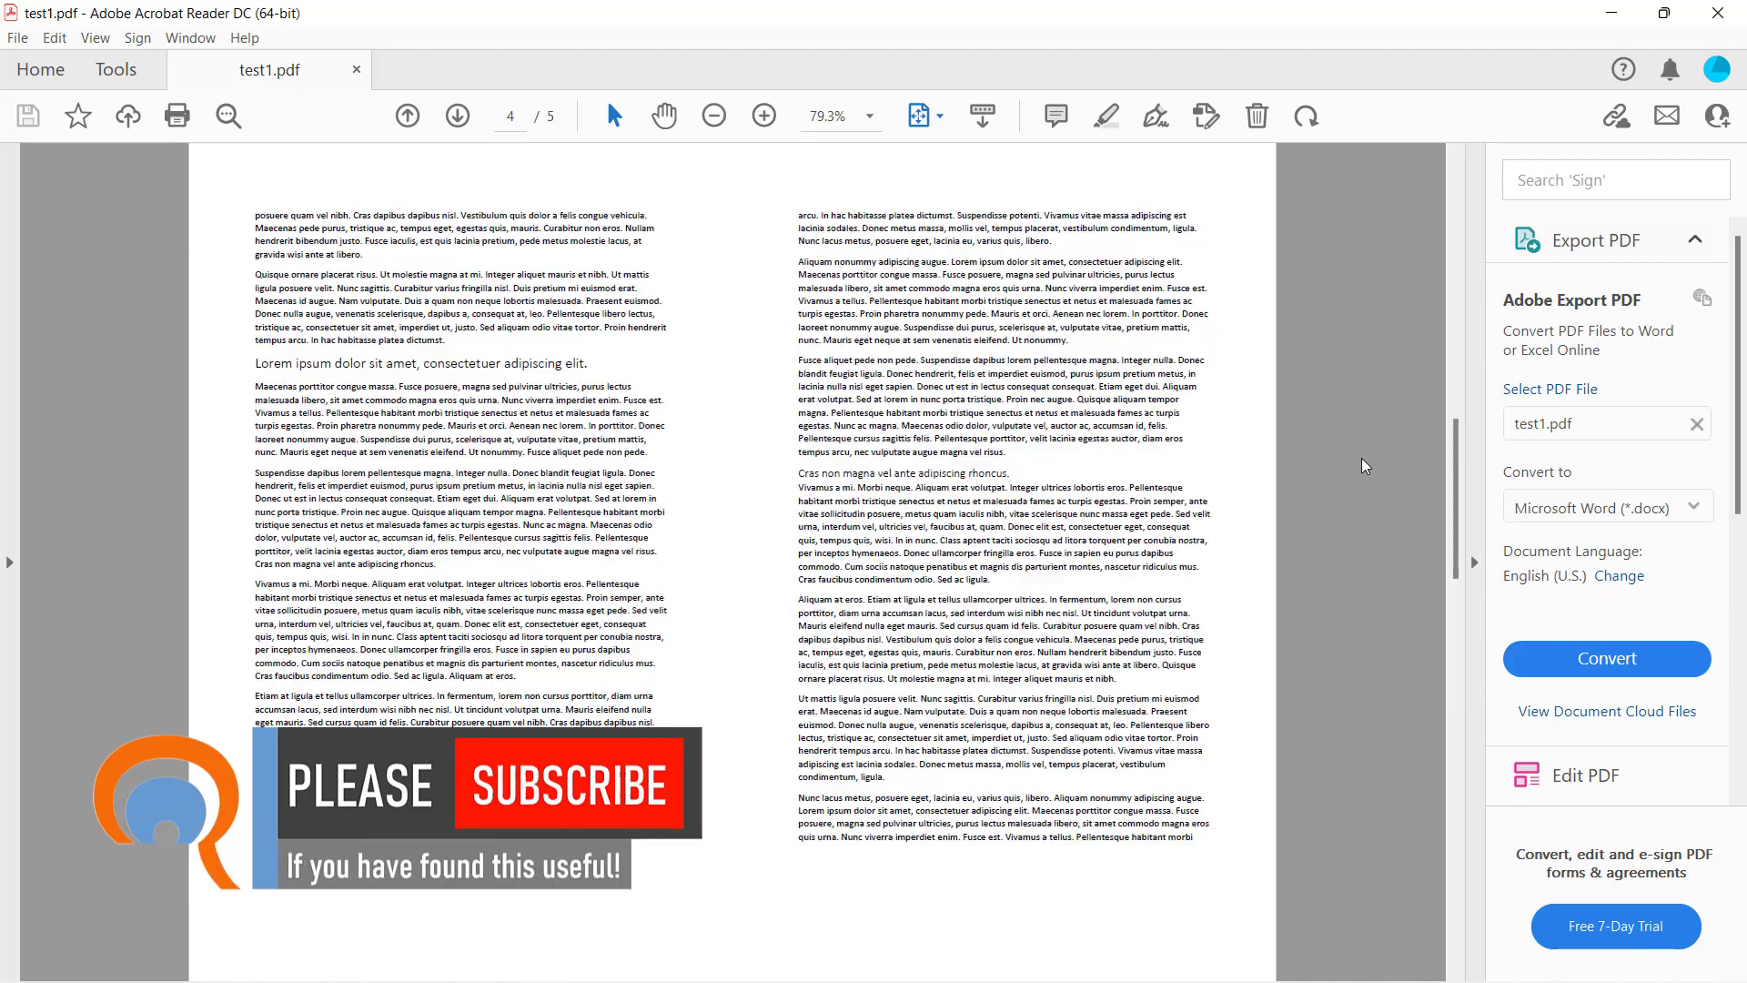
left_click(404, 115)
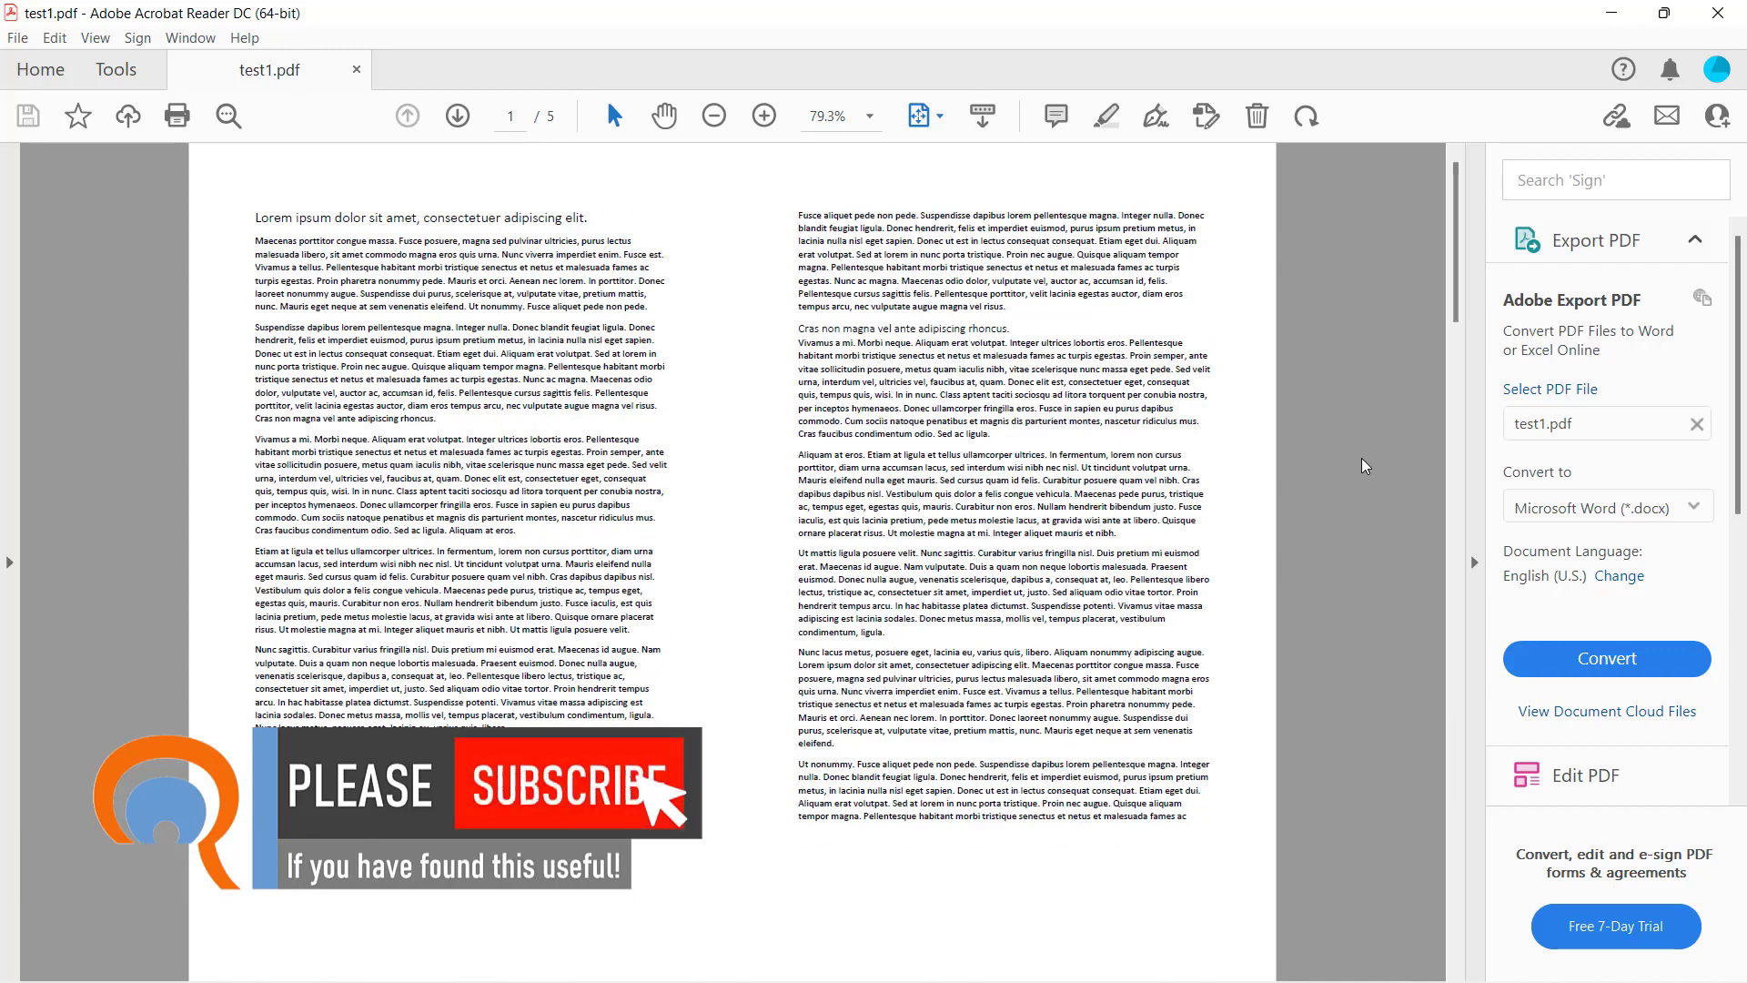